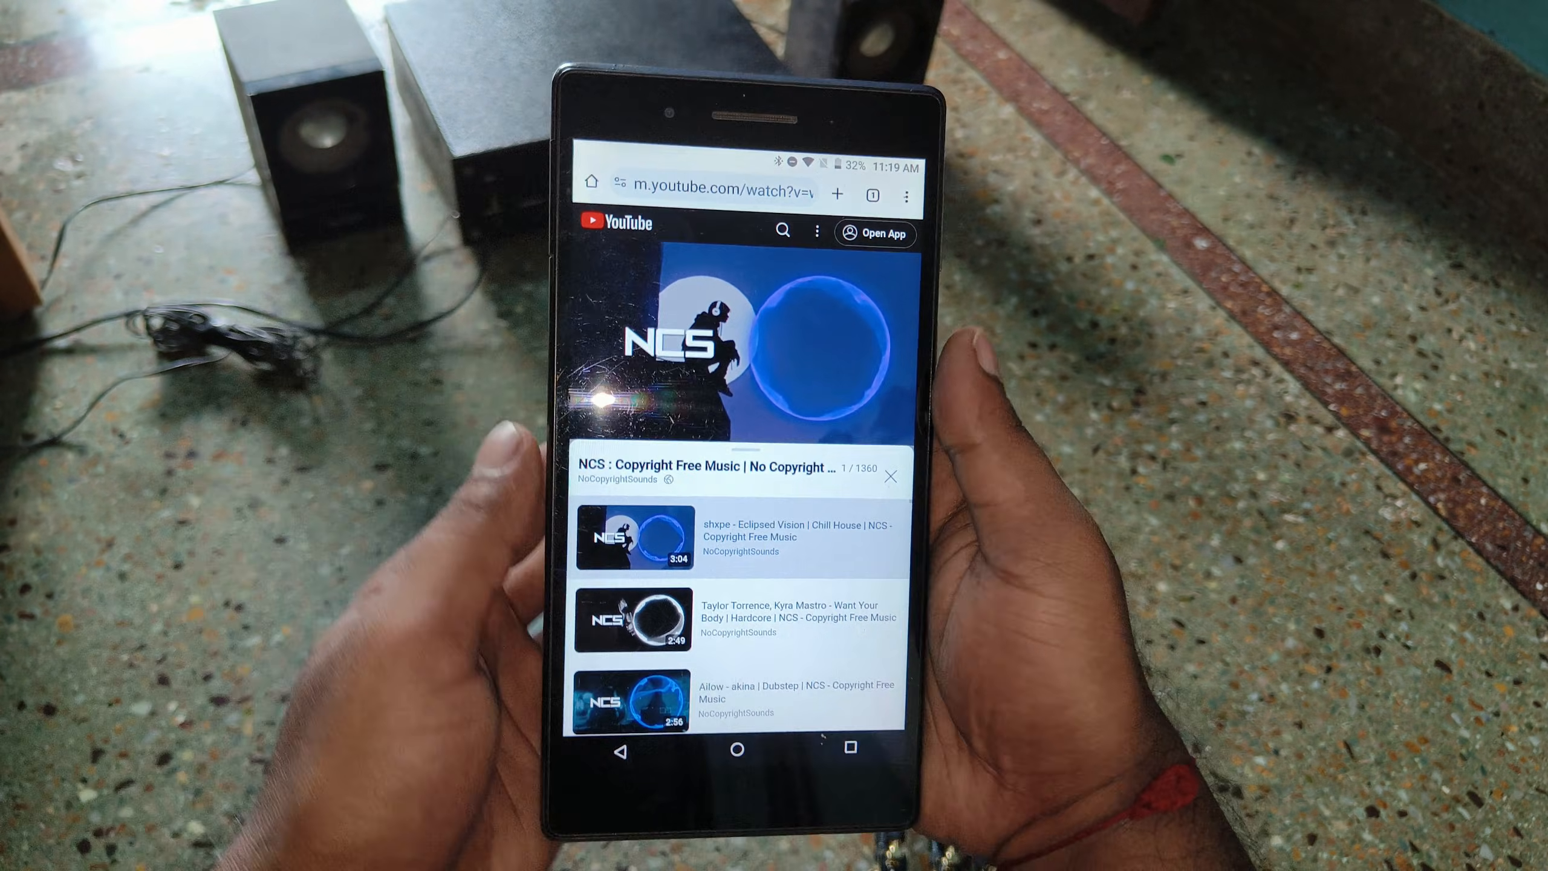
Step: Extract the zipped nRFBox-main download in the Downloads folder
{"action": "left_click", "coordinate": [736, 345]}
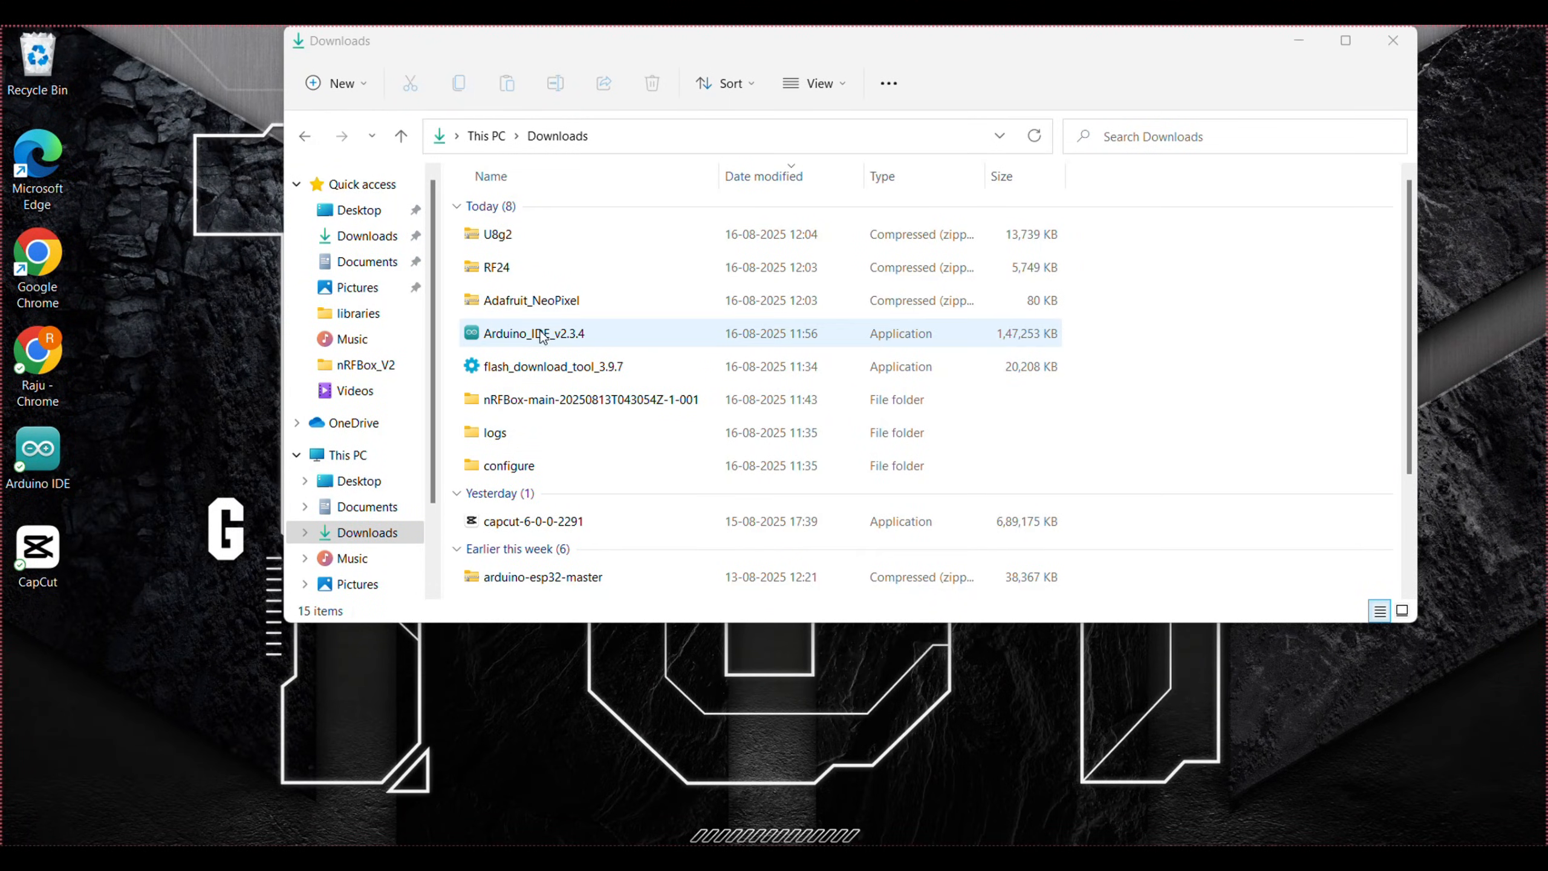
{"action": "scroll", "scroll_direction": "down", "scroll_amount": 3}
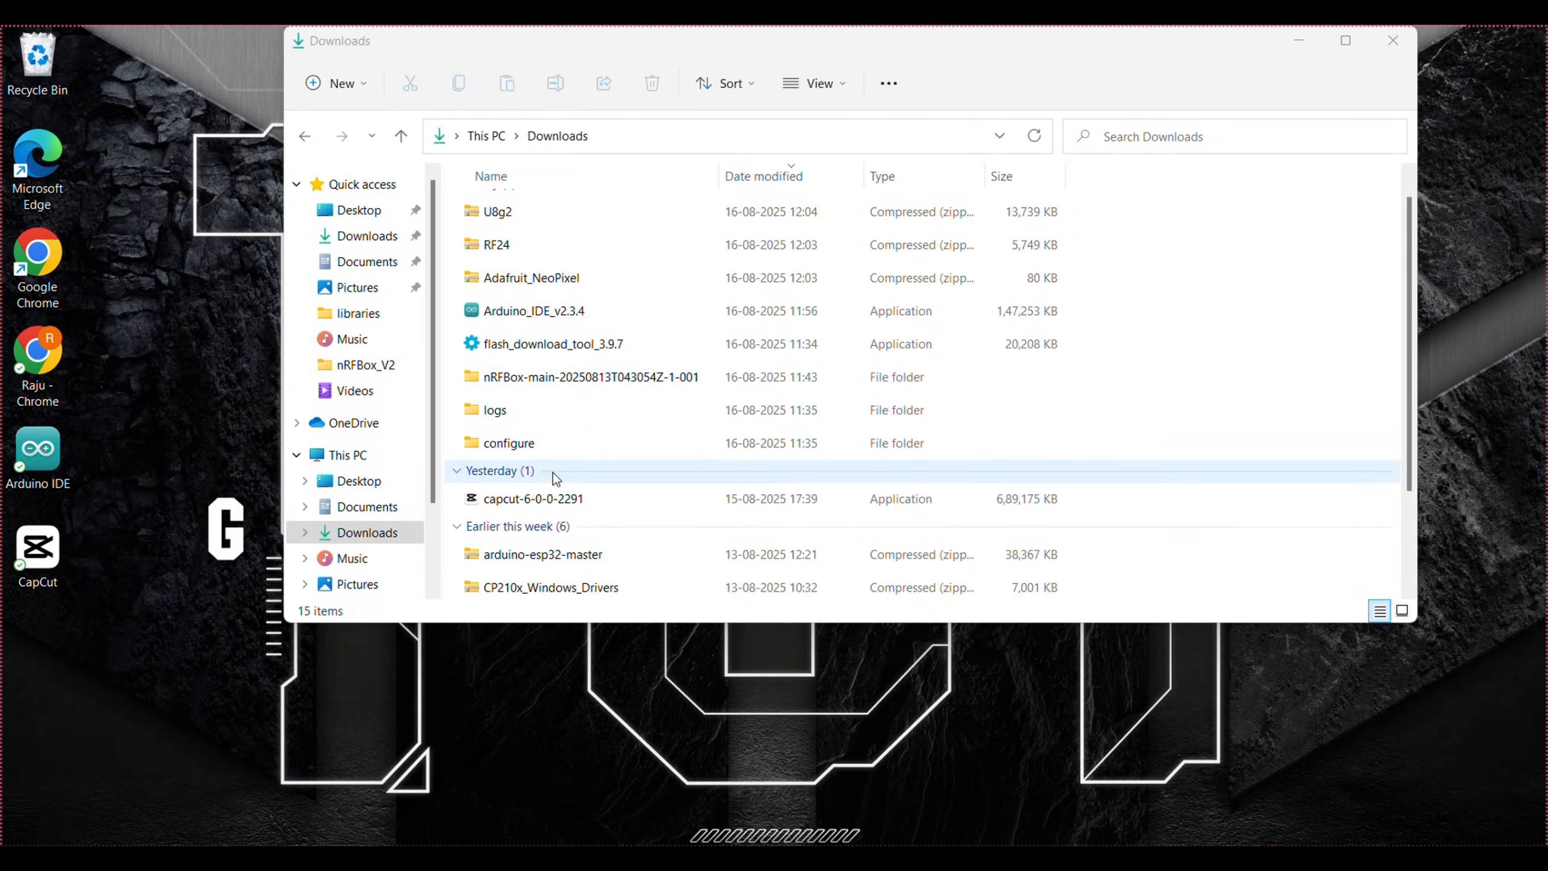
{"action": "left_click", "coordinate": [587, 543]}
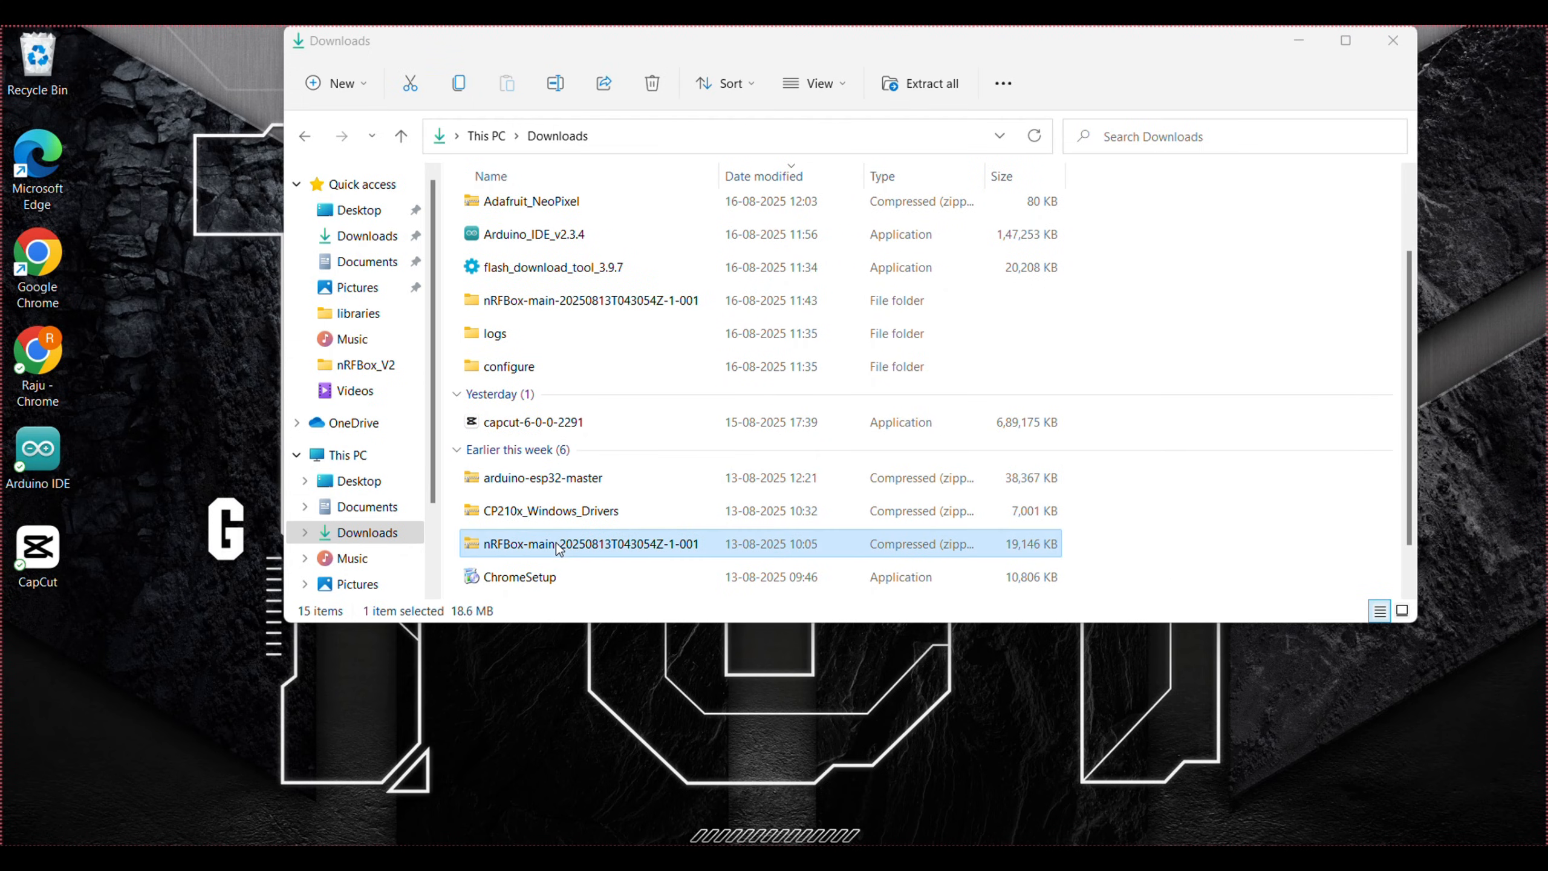
{"action": "right_click", "coordinate": [588, 543]}
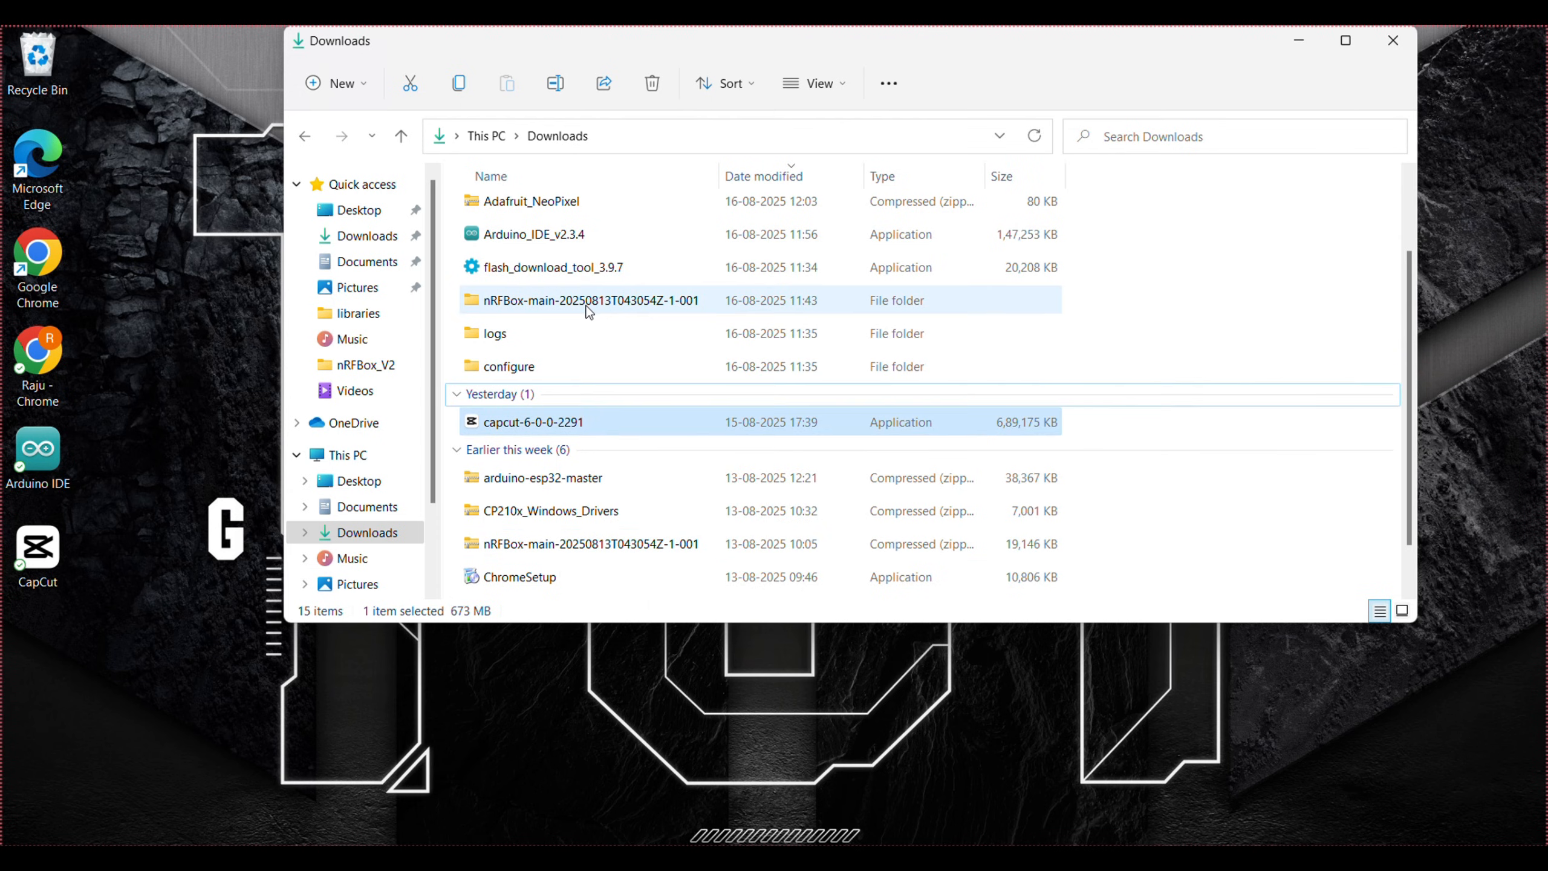
{"action": "mouse_move", "coordinate": [691, 304]}
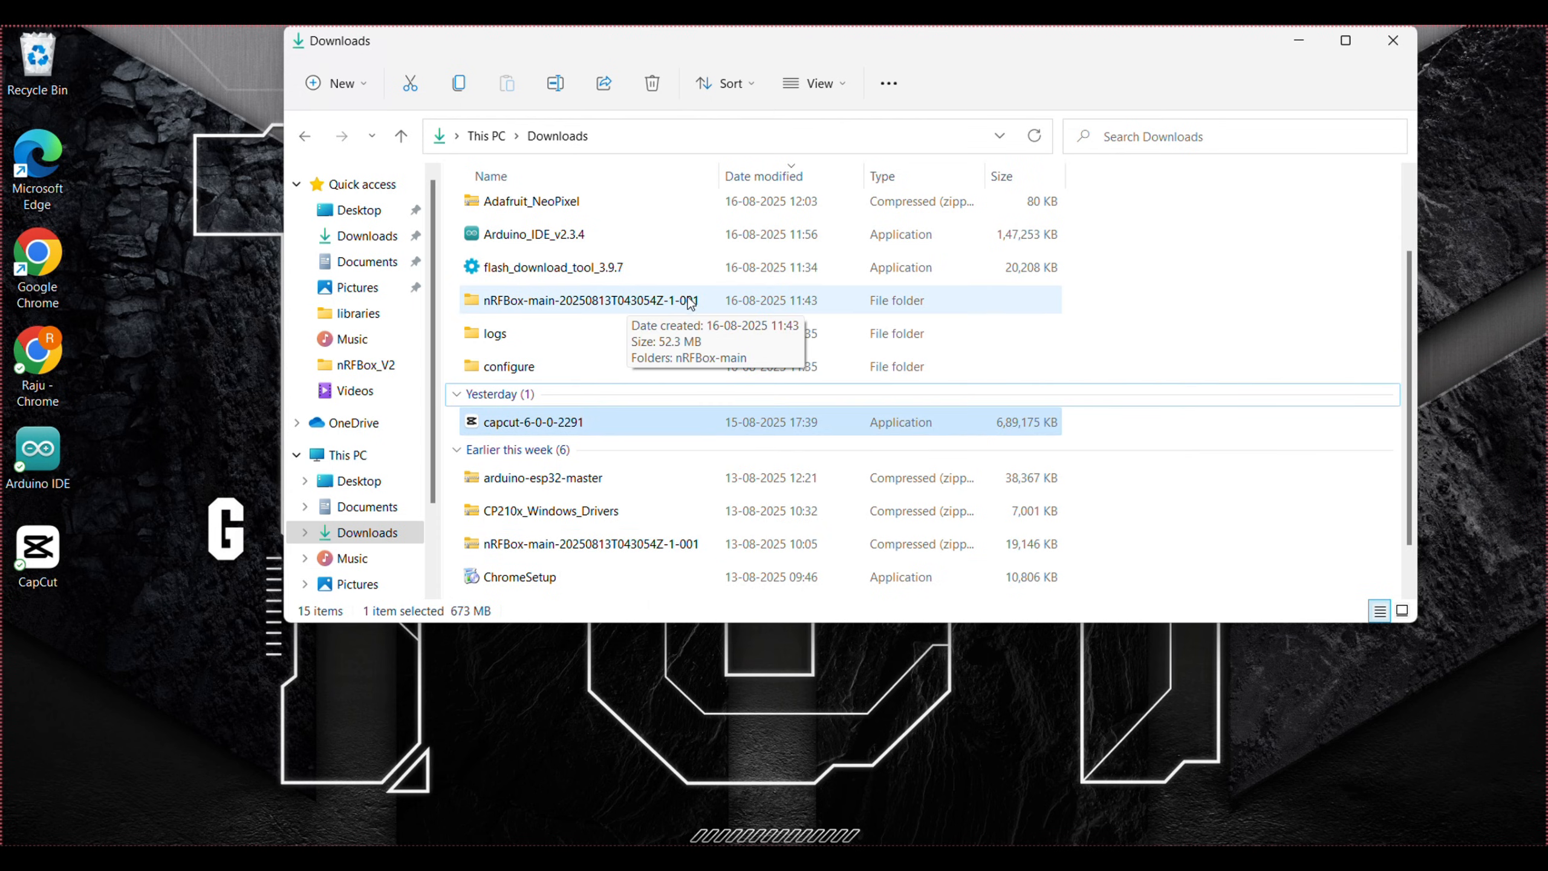
Step: Go into the extracted nRFBox-main folder's Library directory with Adafruit_NeoPixel, RF24 and U8g2
{"action": "double_click", "coordinate": [586, 300]}
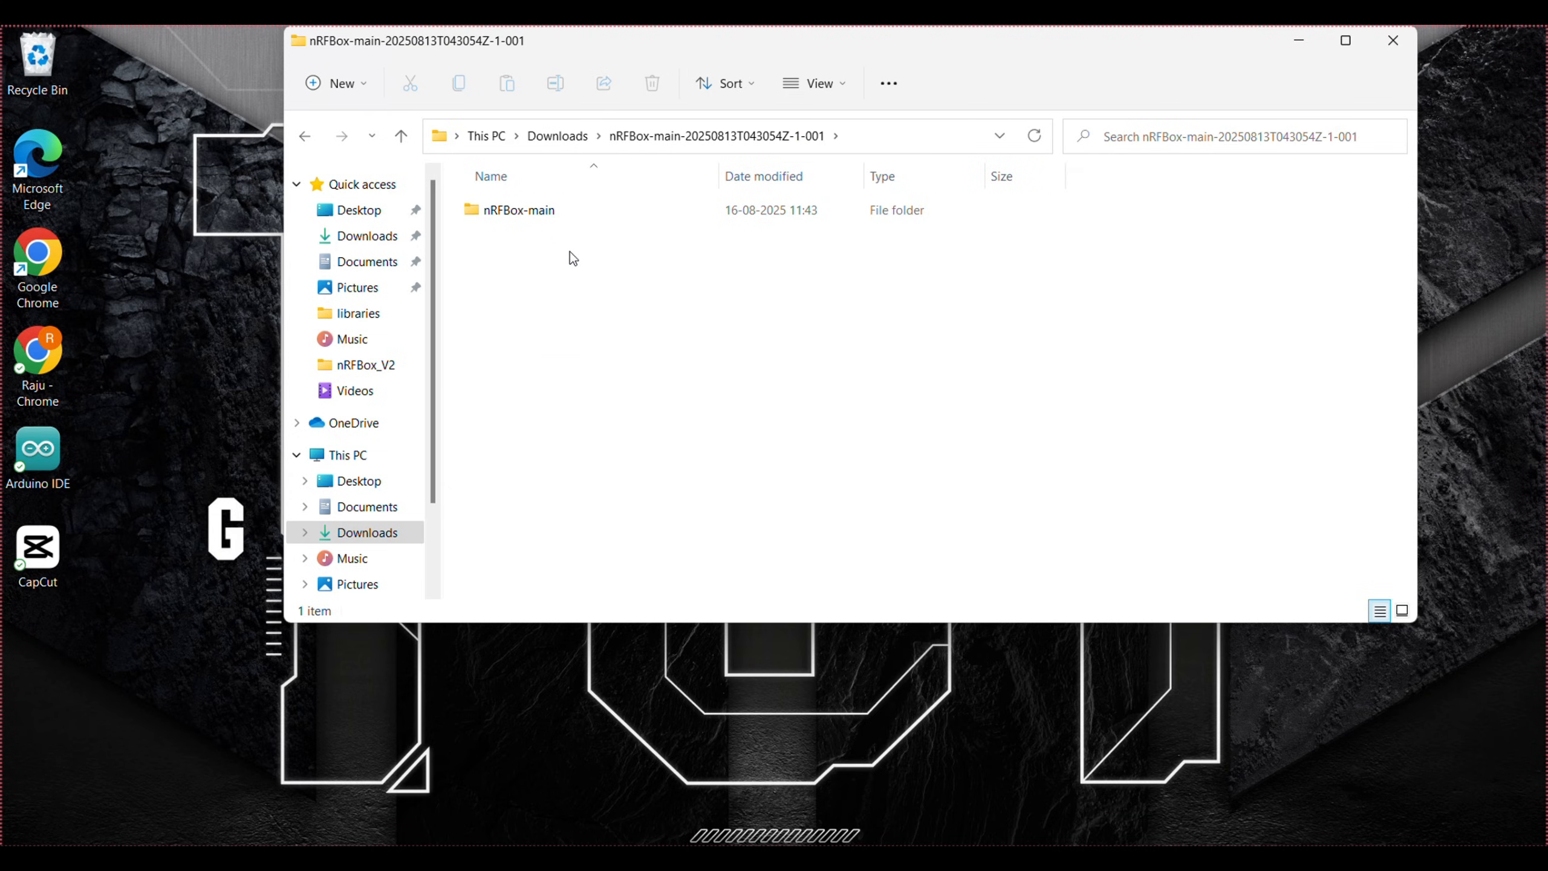
{"action": "double_click", "coordinate": [517, 209]}
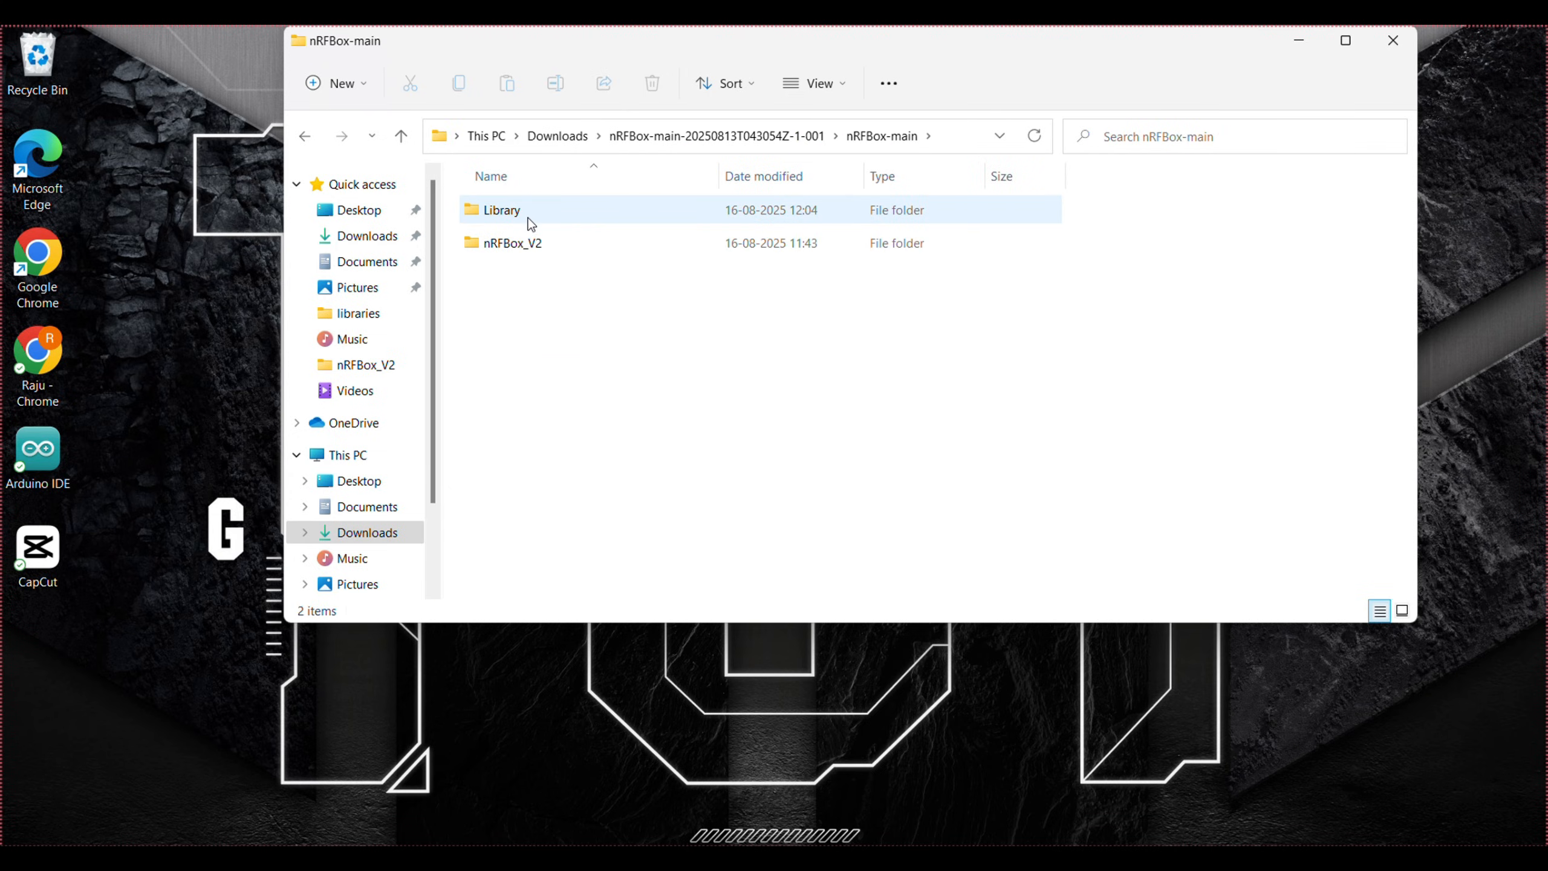
{"action": "double_click", "coordinate": [500, 209]}
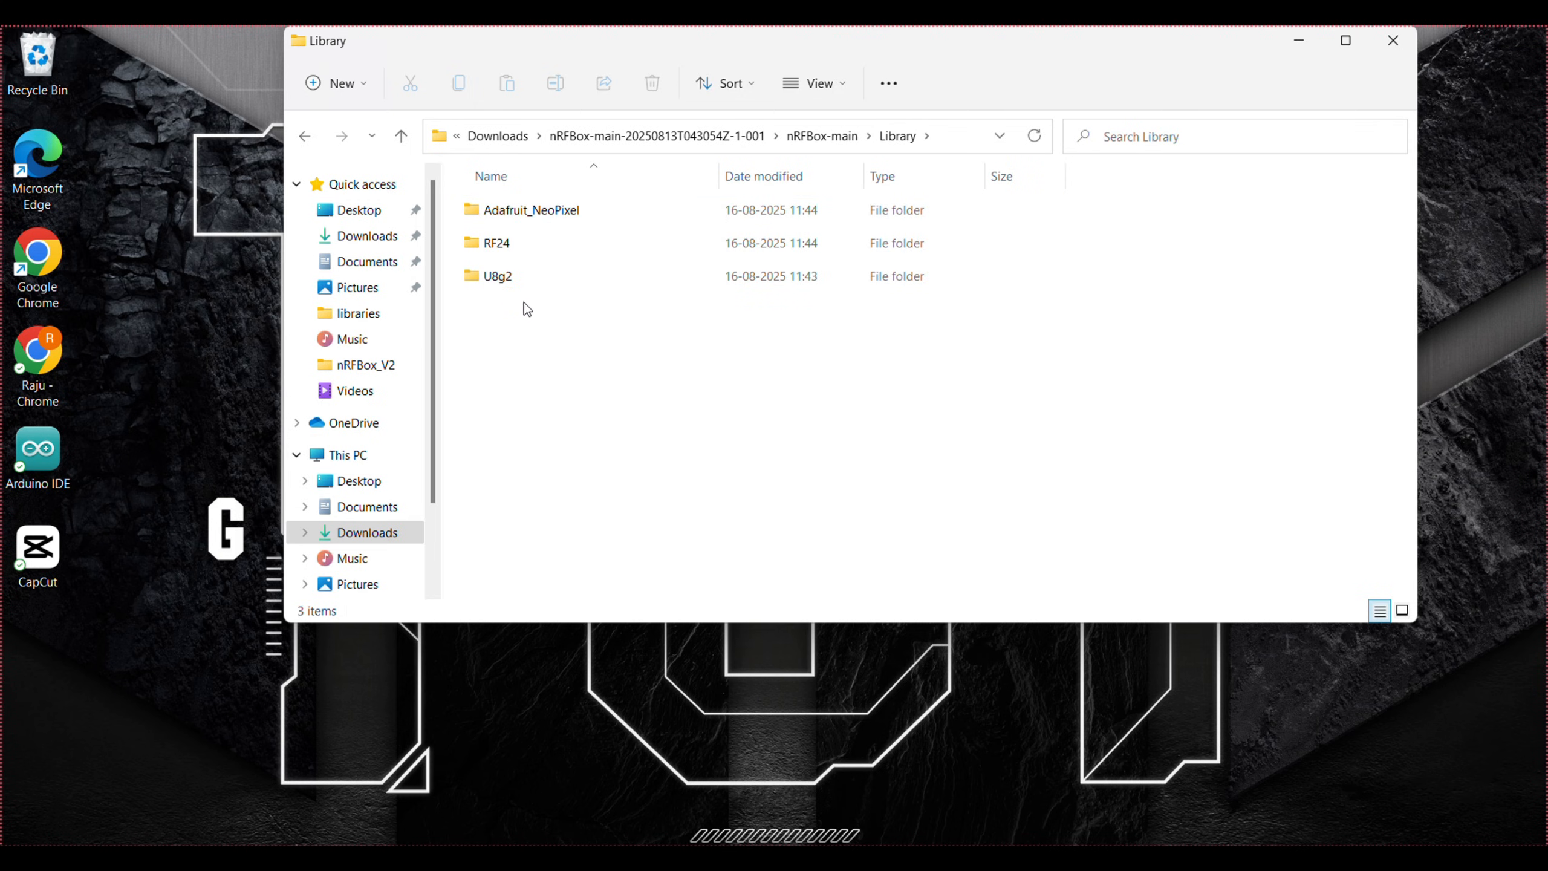
Step: Copy the three library folders and go to Documents' Arduino libraries folder
{"action": "key", "text": "ctrl+a"}
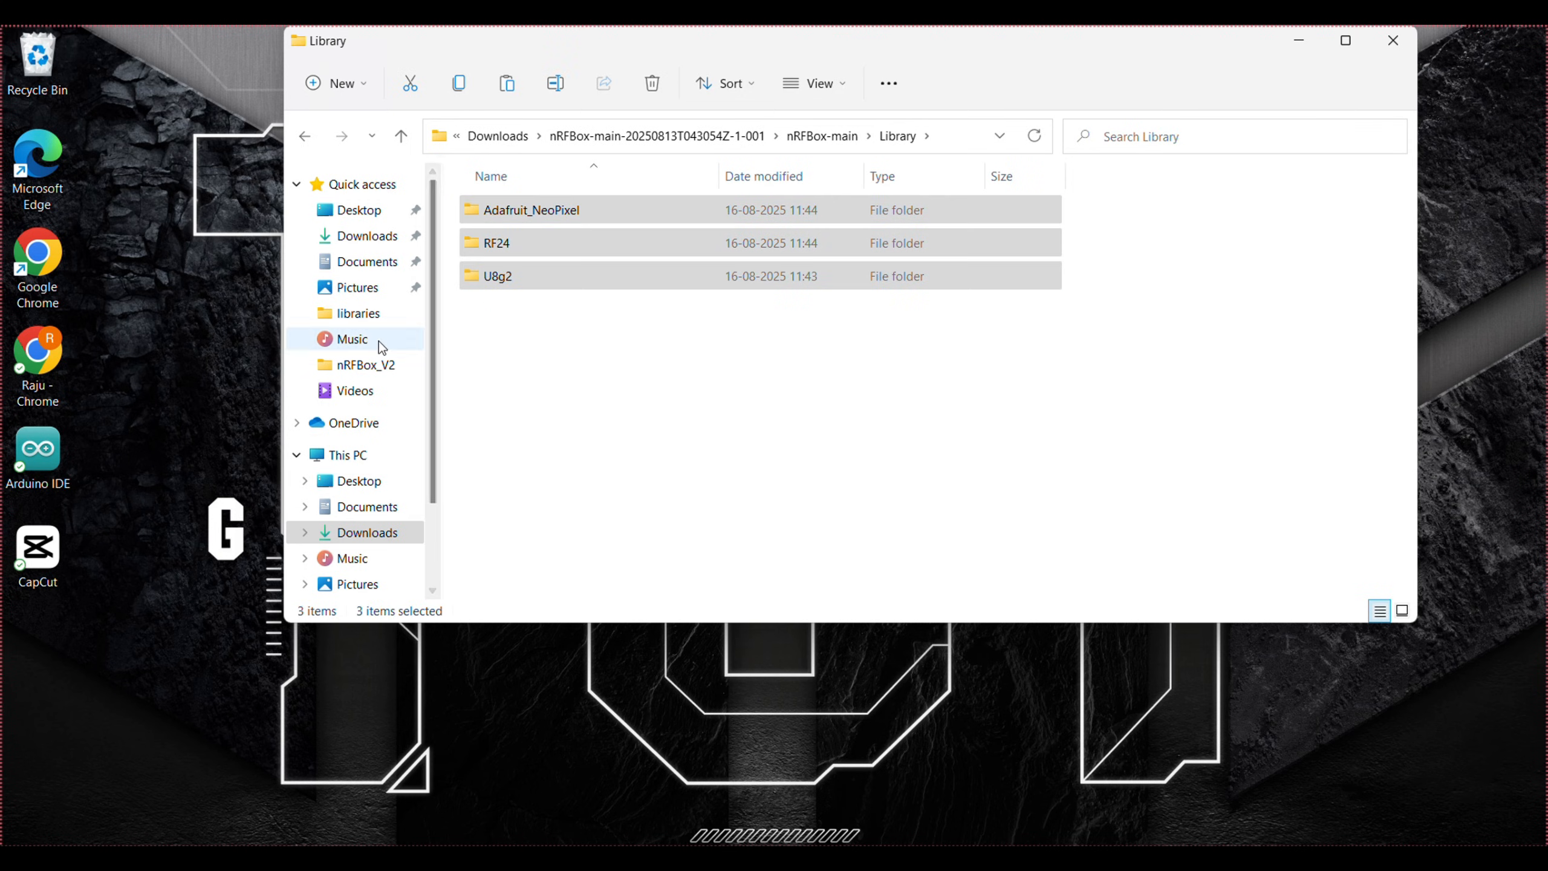
{"action": "mouse_move", "coordinate": [383, 269]}
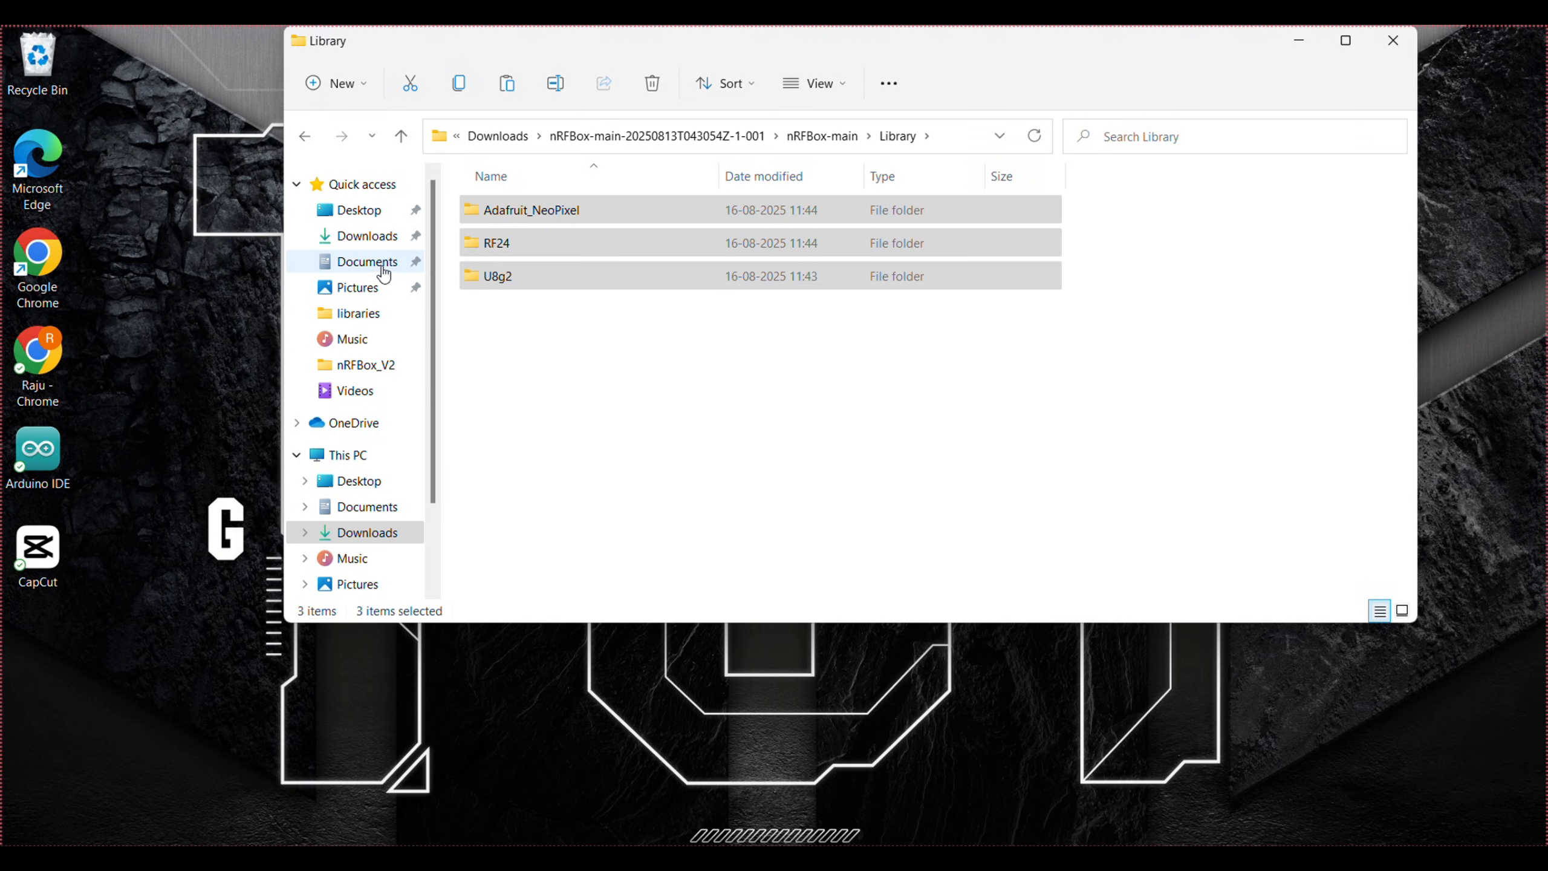
{"action": "left_click", "coordinate": [367, 261]}
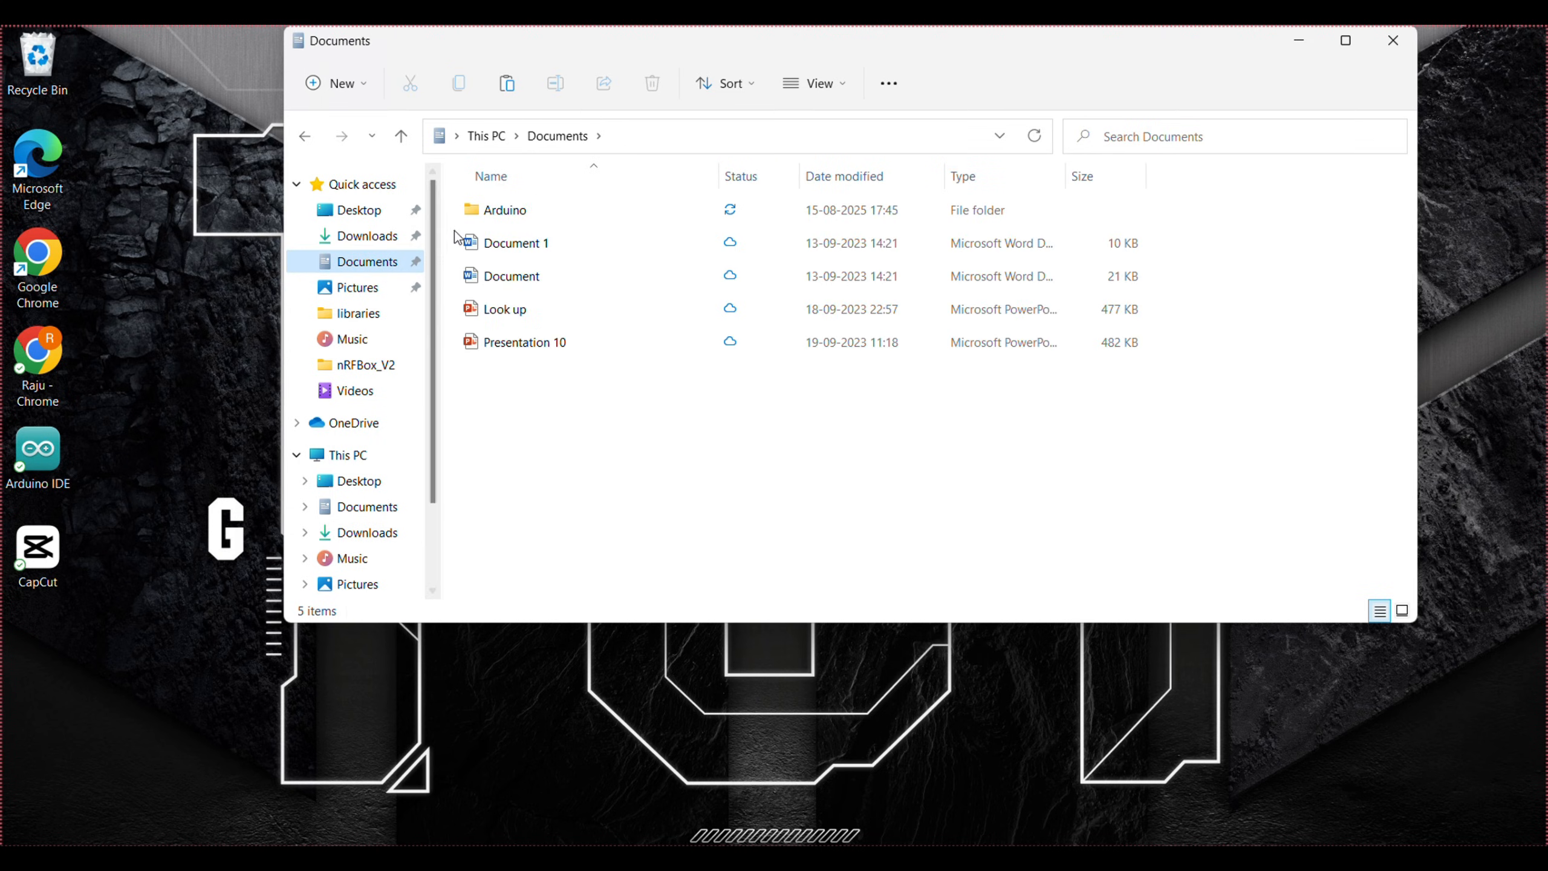
{"action": "left_click", "coordinate": [505, 209]}
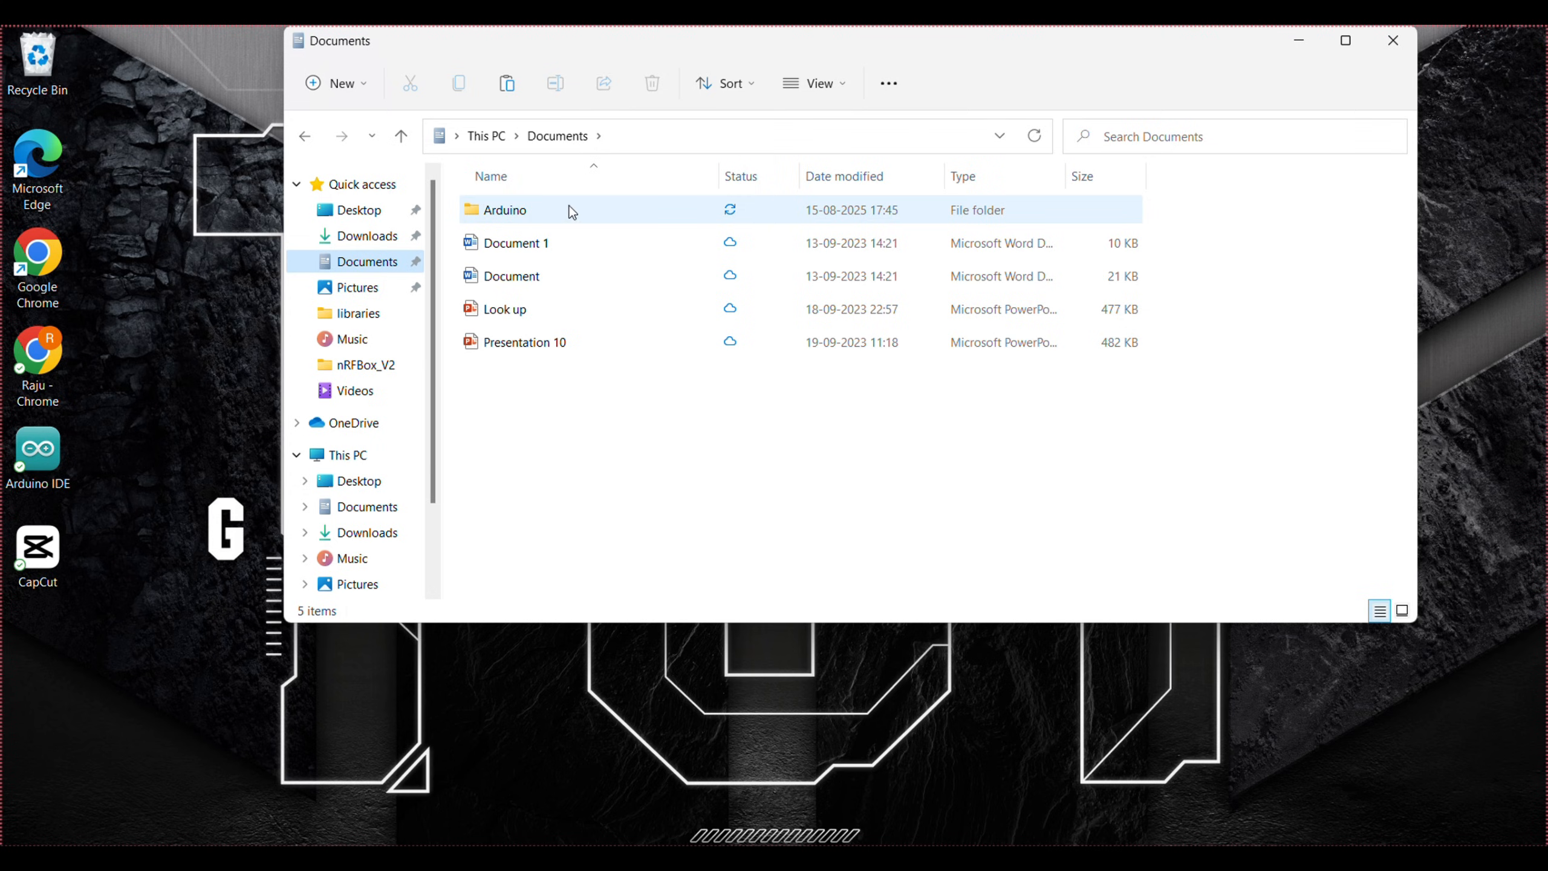
{"action": "double_click", "coordinate": [503, 209]}
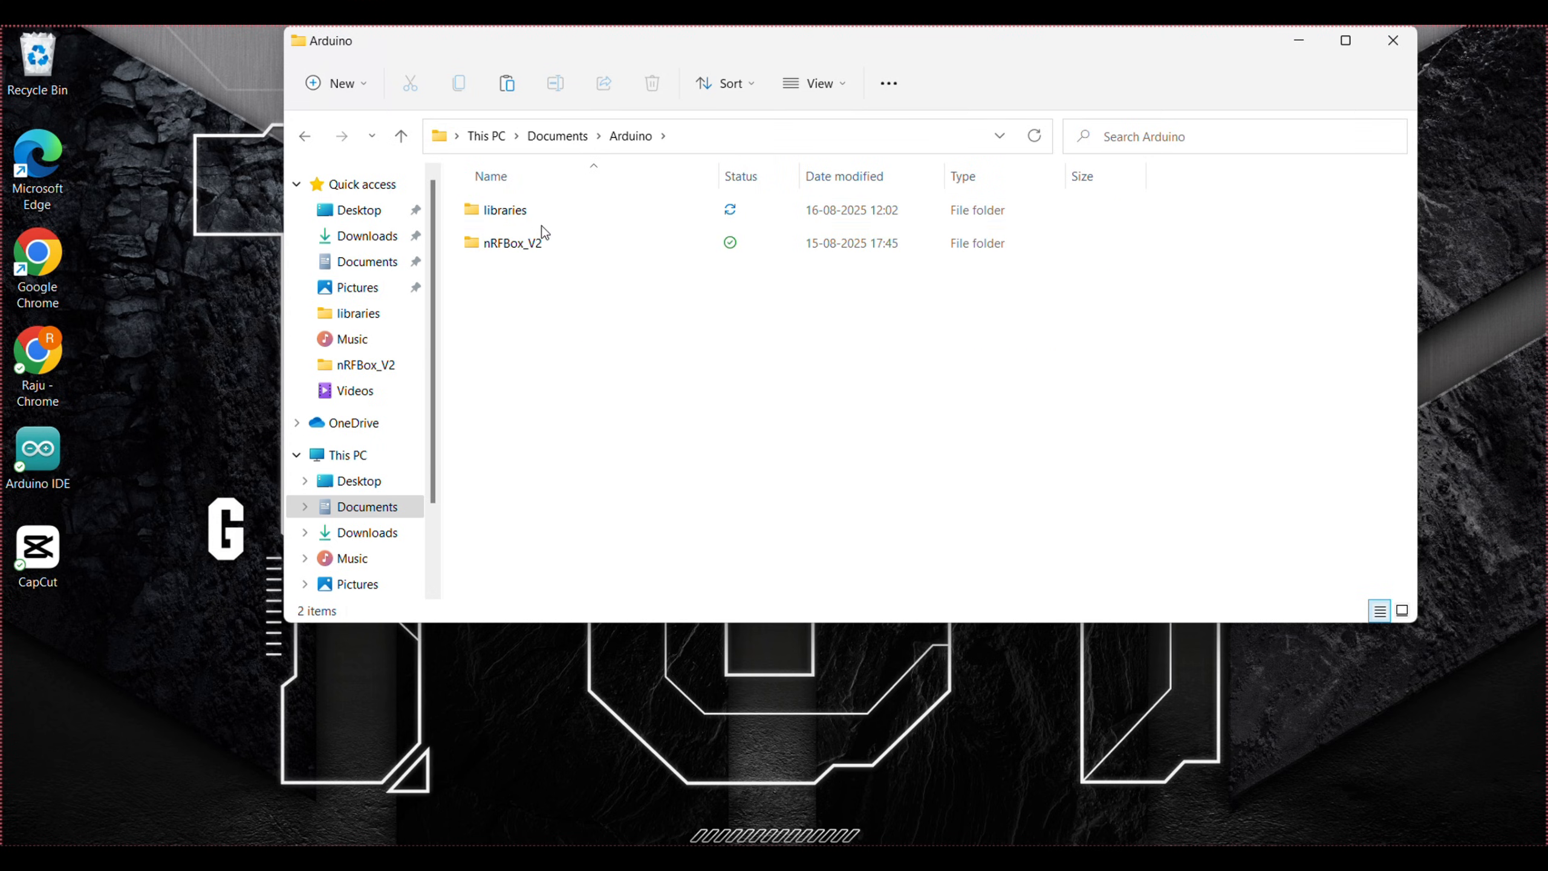
{"action": "double_click", "coordinate": [503, 209]}
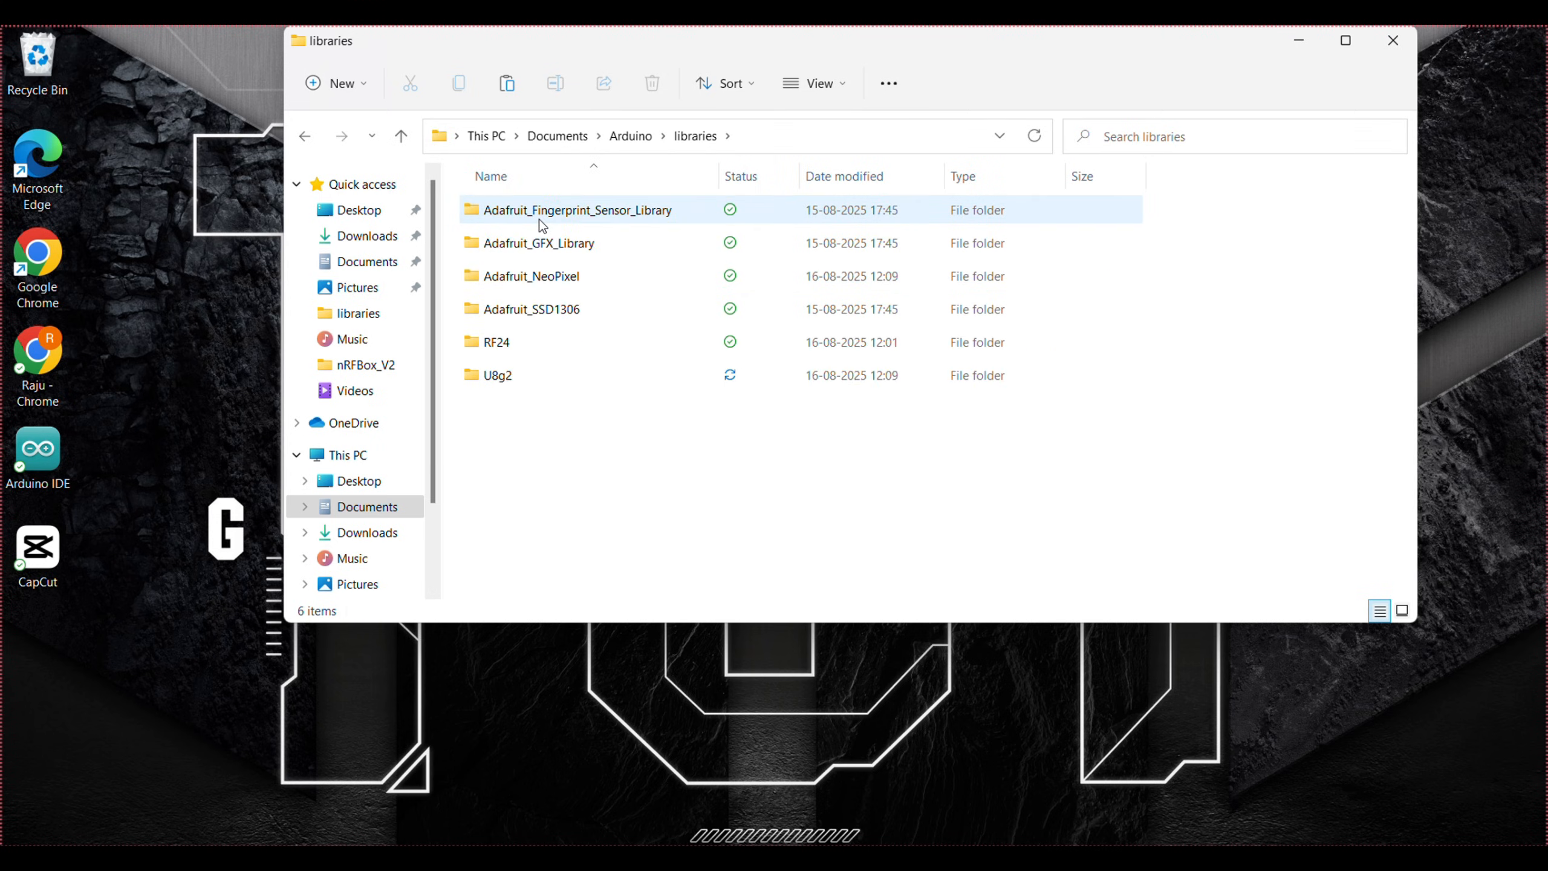
Step: Place the copied libraries in the libraries folder and return to Downloads
{"action": "left_click", "coordinate": [497, 341]}
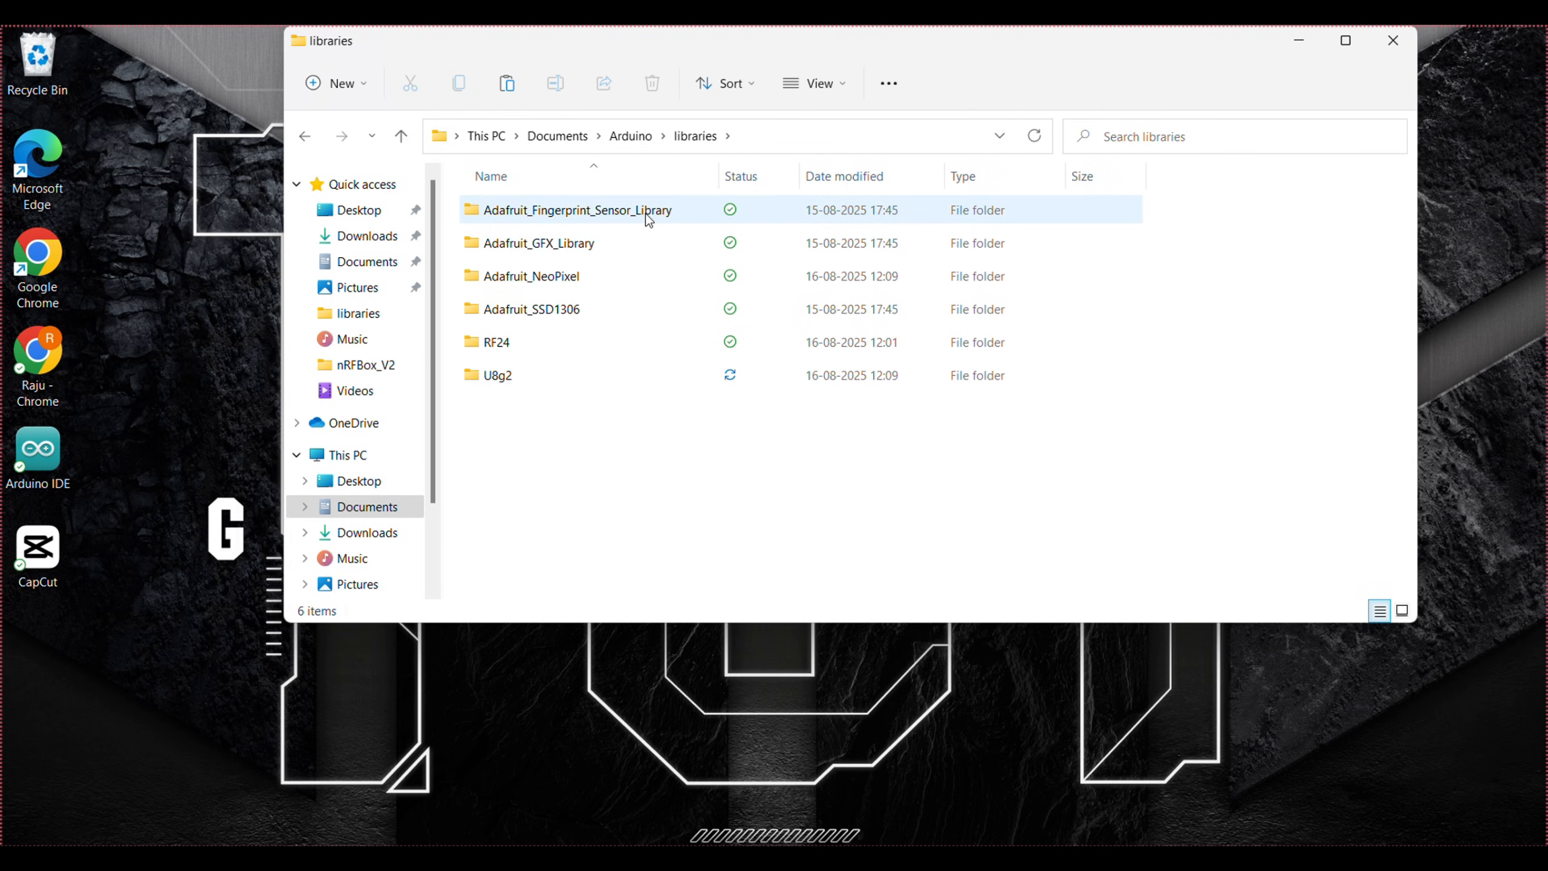
{"action": "left_click", "coordinate": [499, 374]}
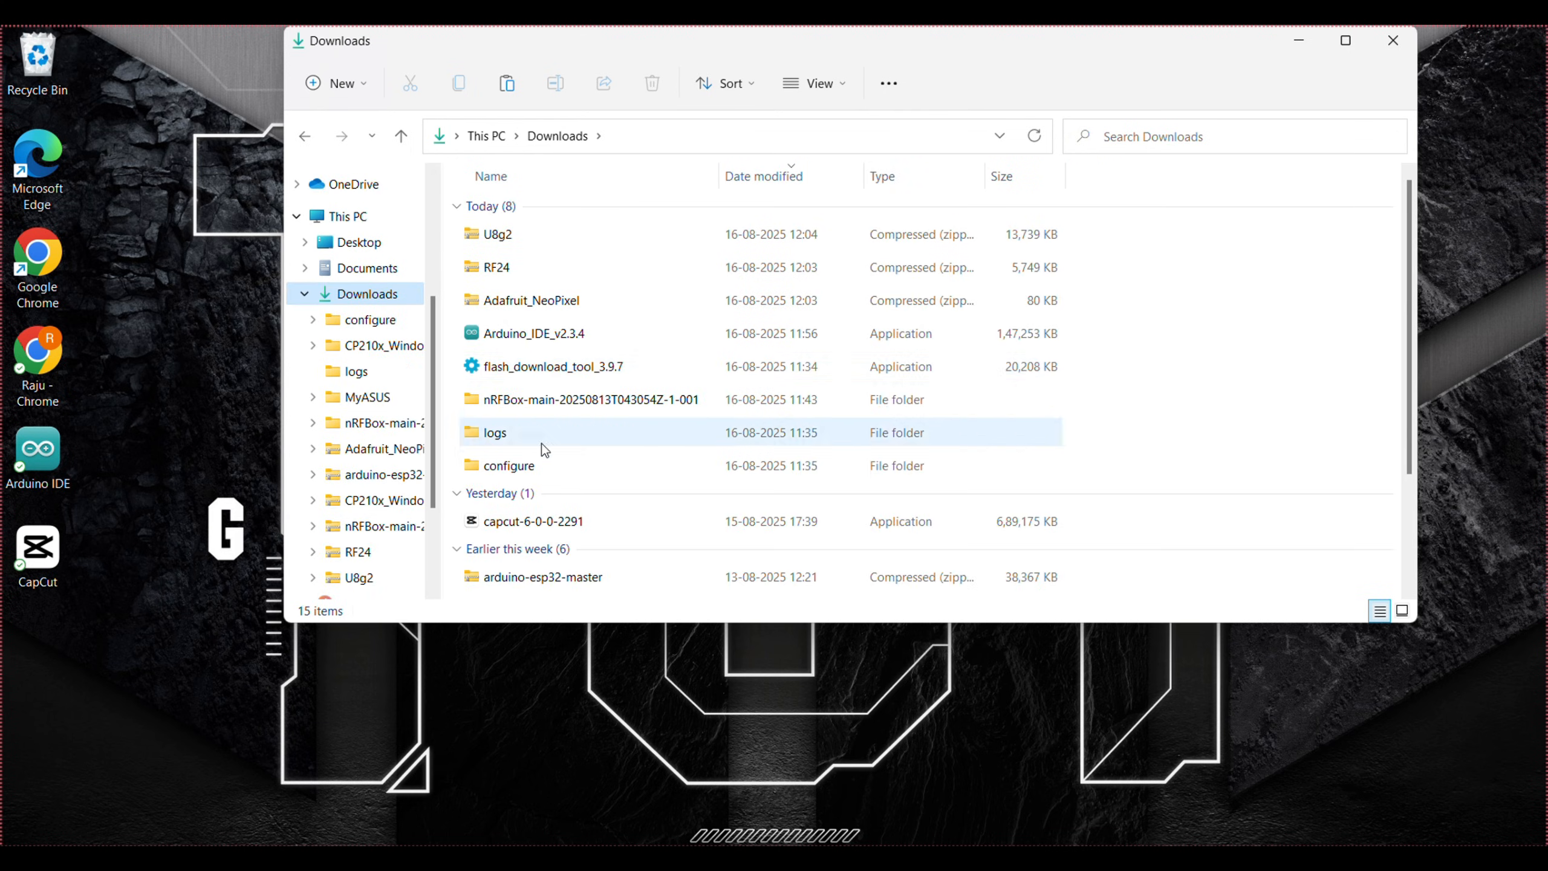
Step: Go back into the extracted nRFBox-main folder and pick the nRFBox_V2 sketch folder
{"action": "double_click", "coordinate": [589, 399]}
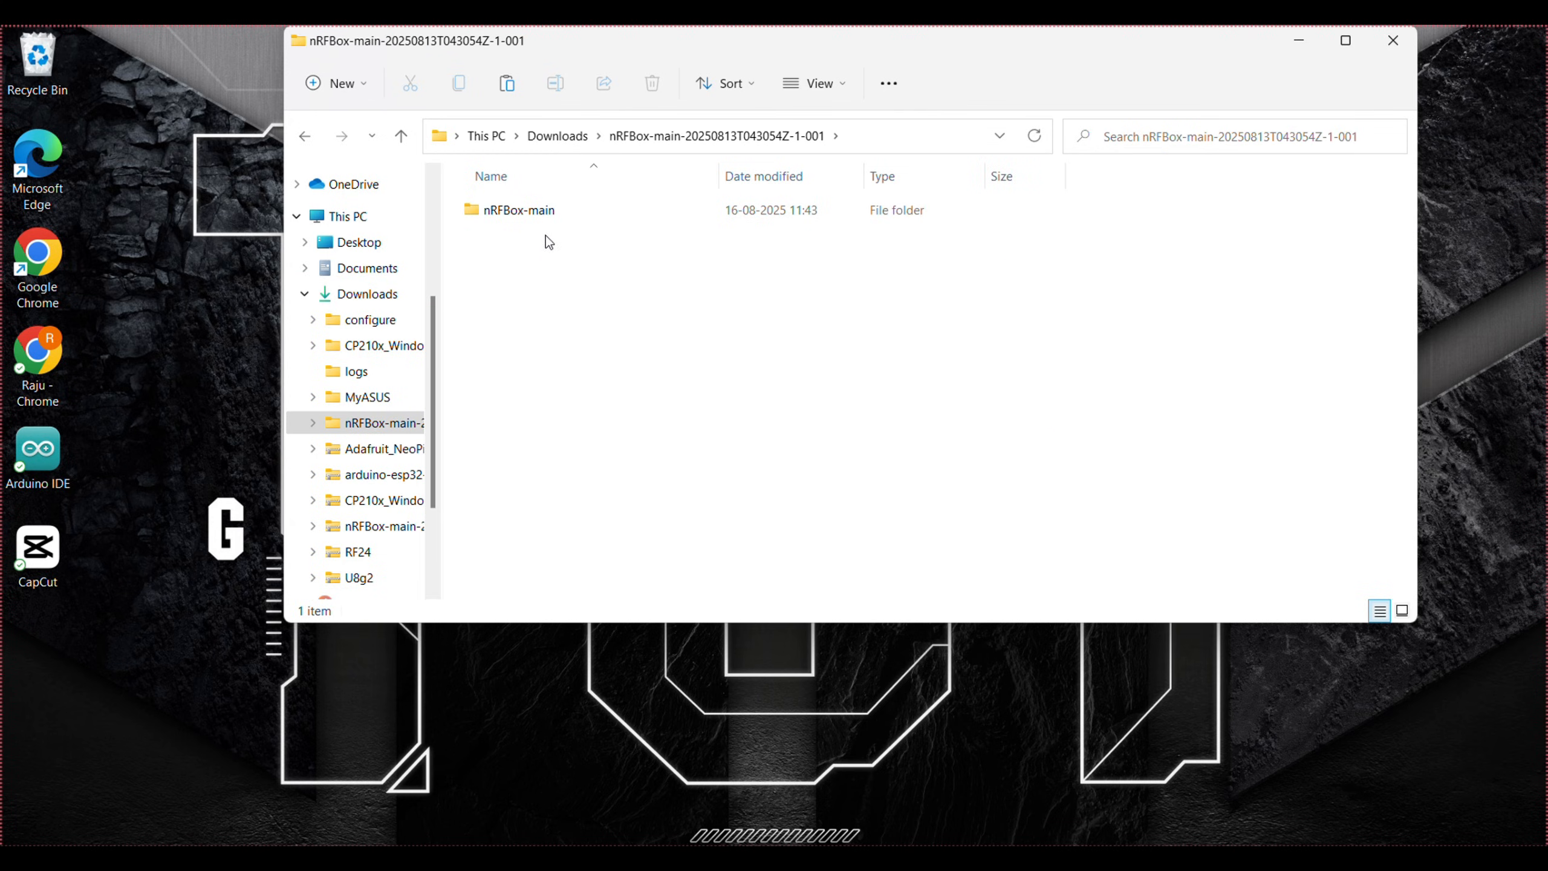
{"action": "double_click", "coordinate": [517, 209]}
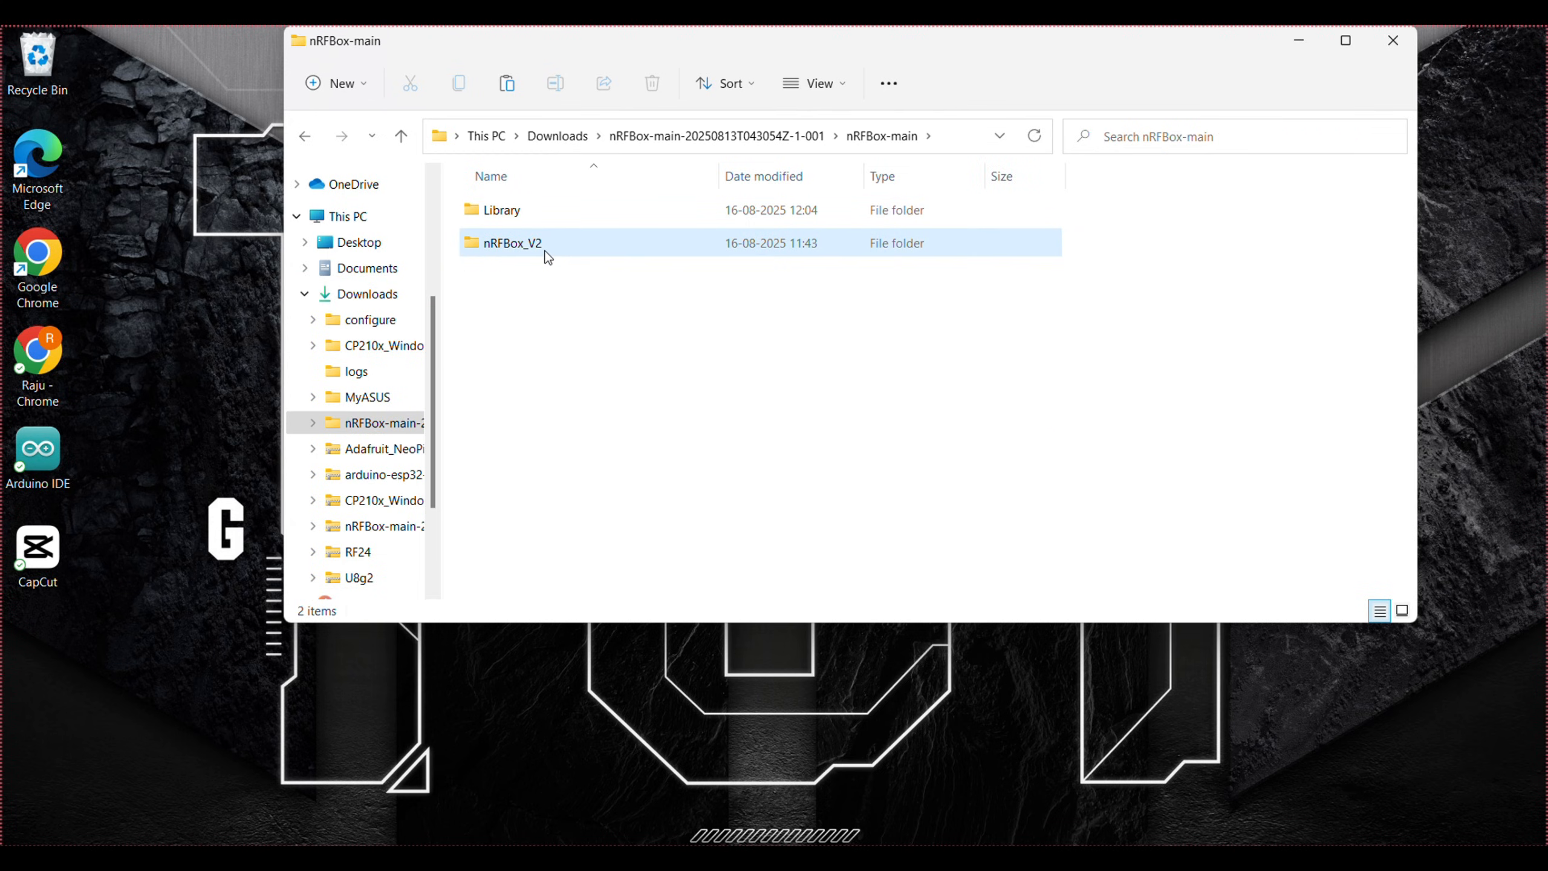
{"action": "left_click", "coordinate": [508, 243]}
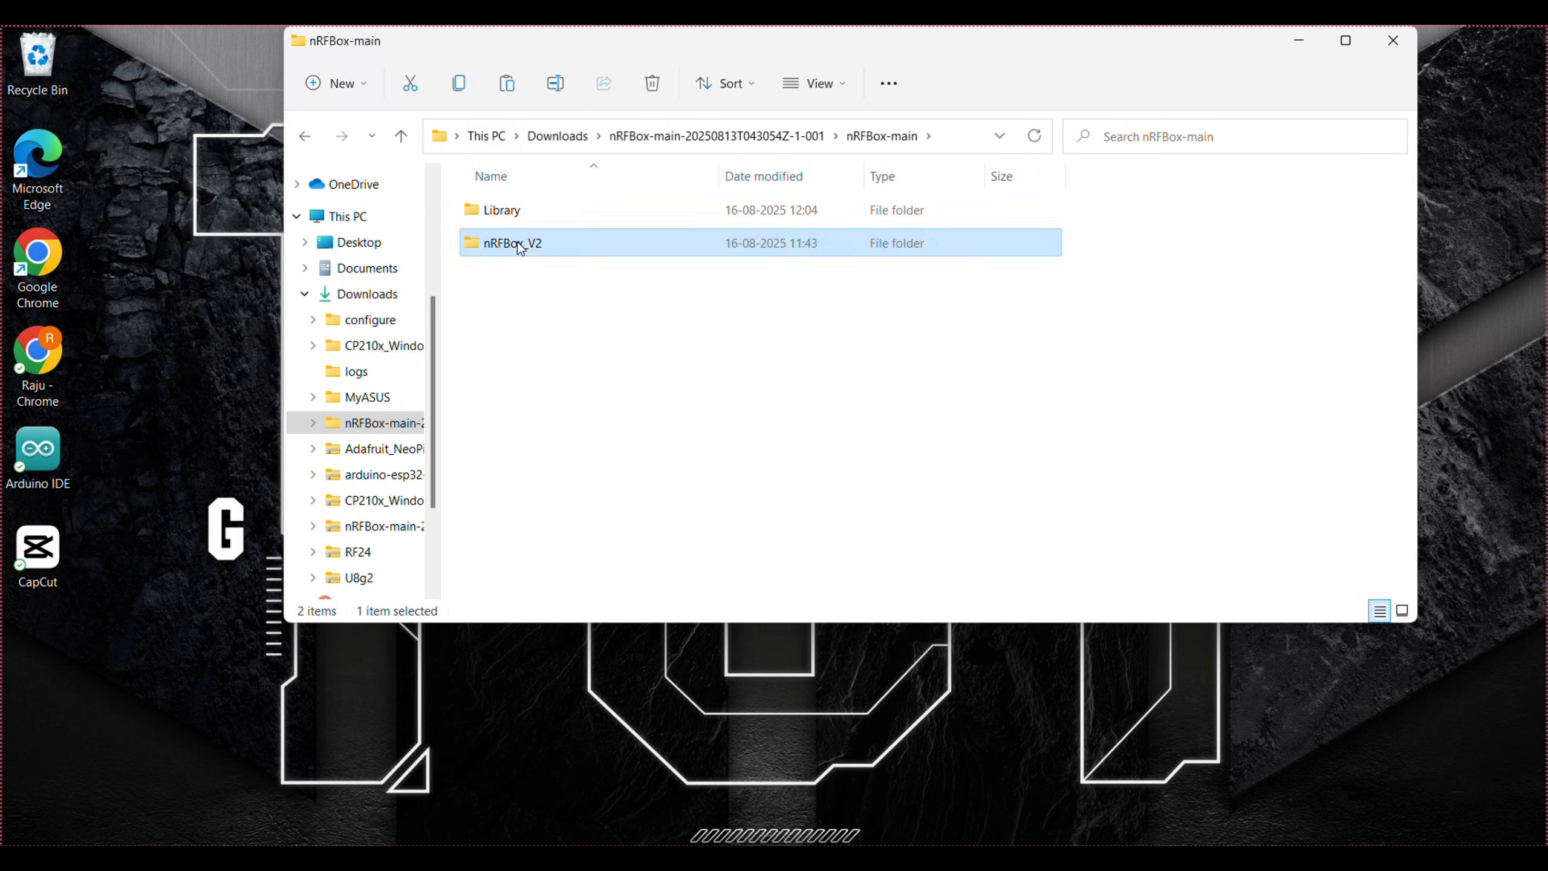
{"action": "mouse_move", "coordinate": [510, 243]}
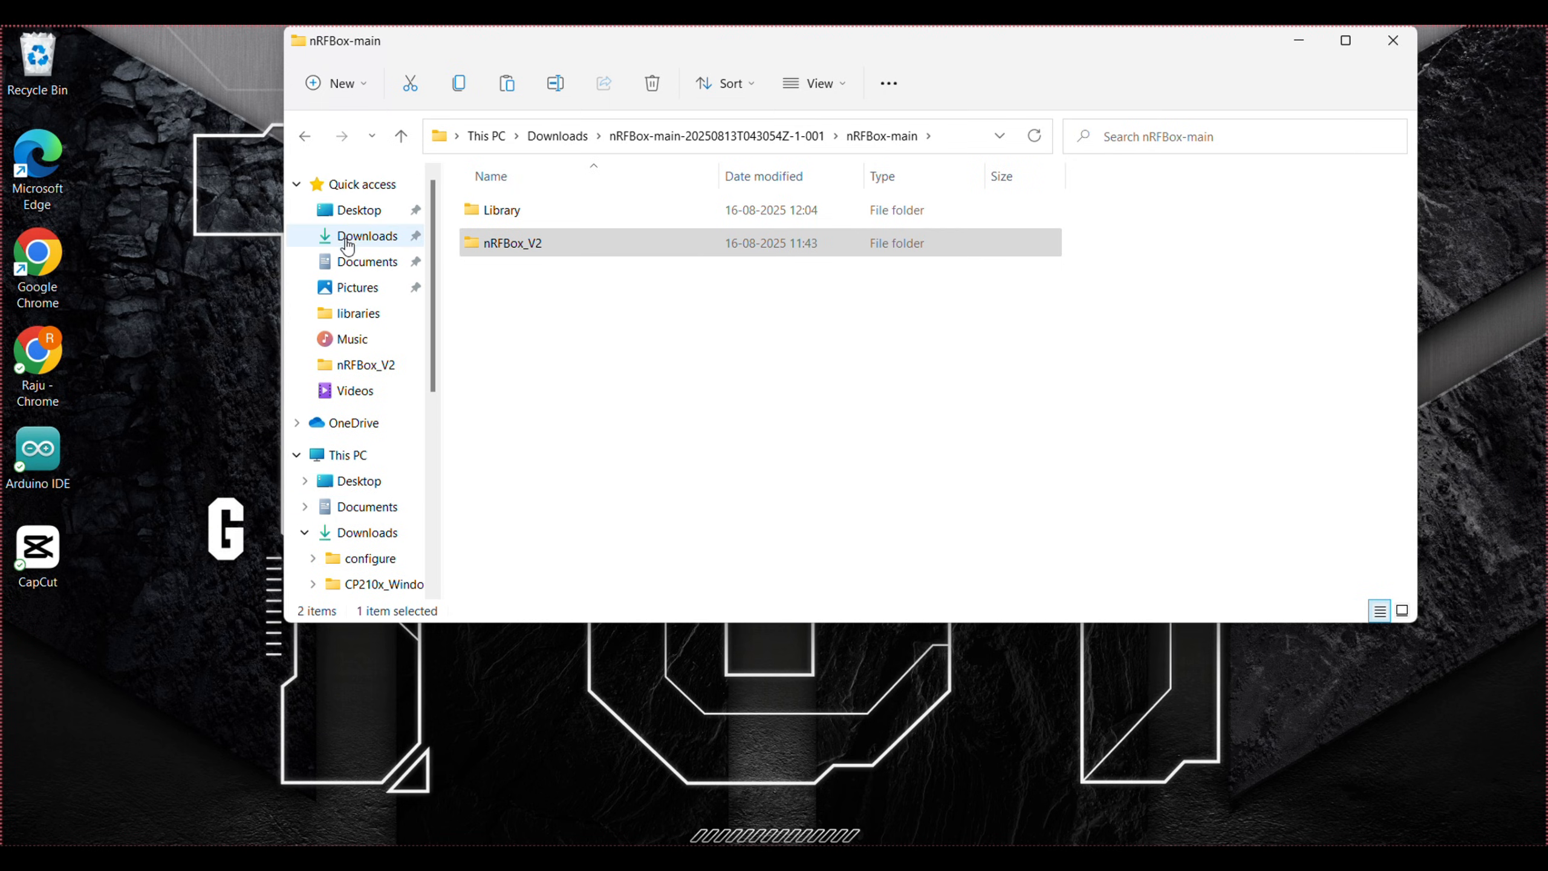
Step: Go to the Arduino folder in Documents, which now holds libraries and nRFBox_V2
{"action": "left_click", "coordinate": [368, 261]}
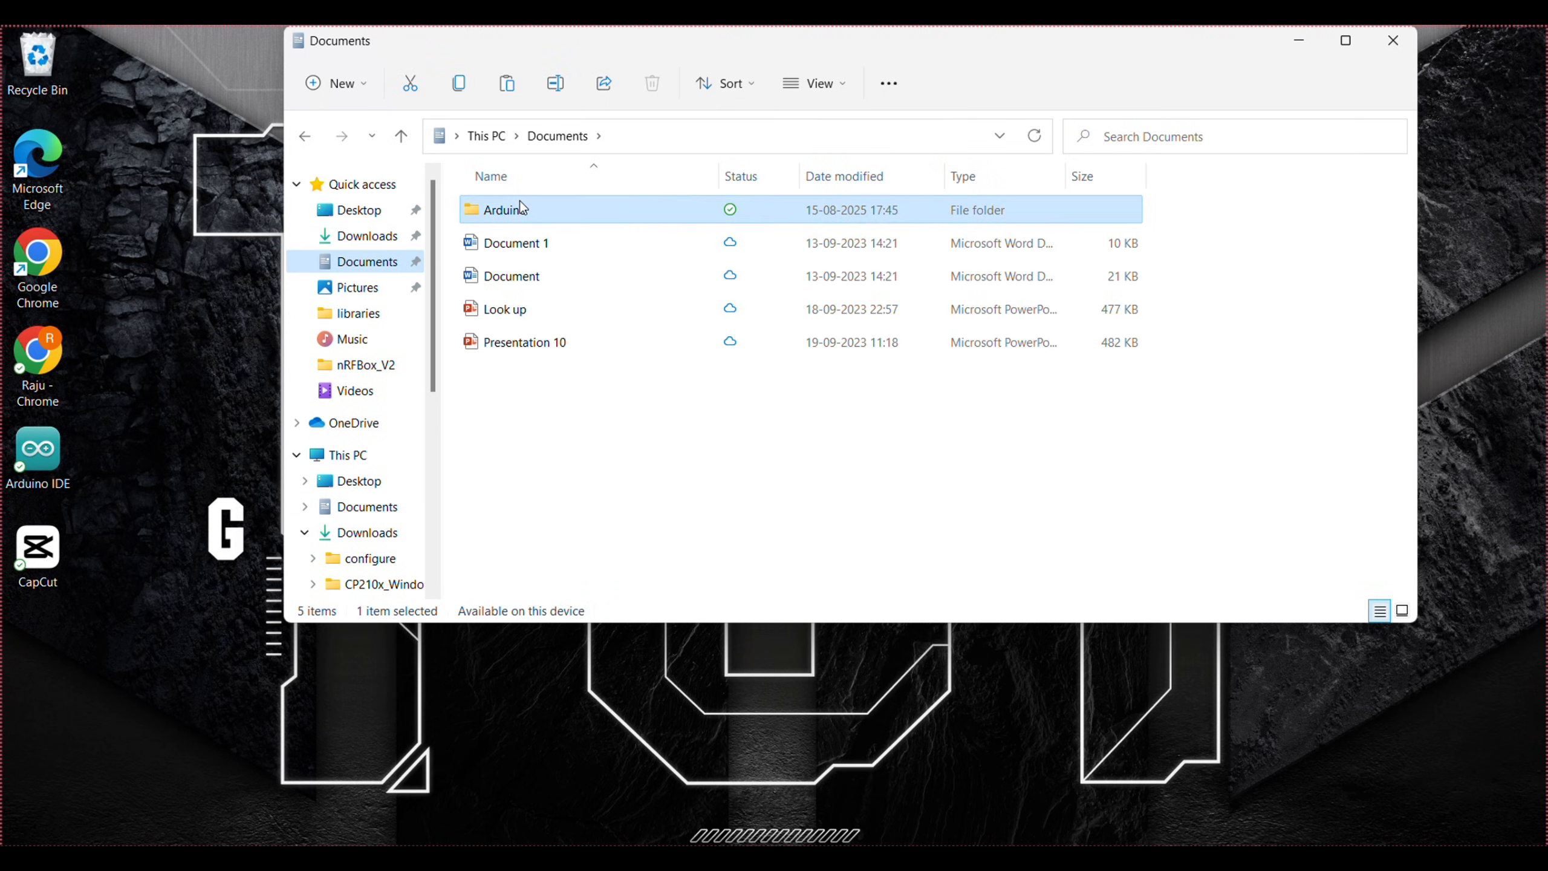
{"action": "double_click", "coordinate": [506, 209]}
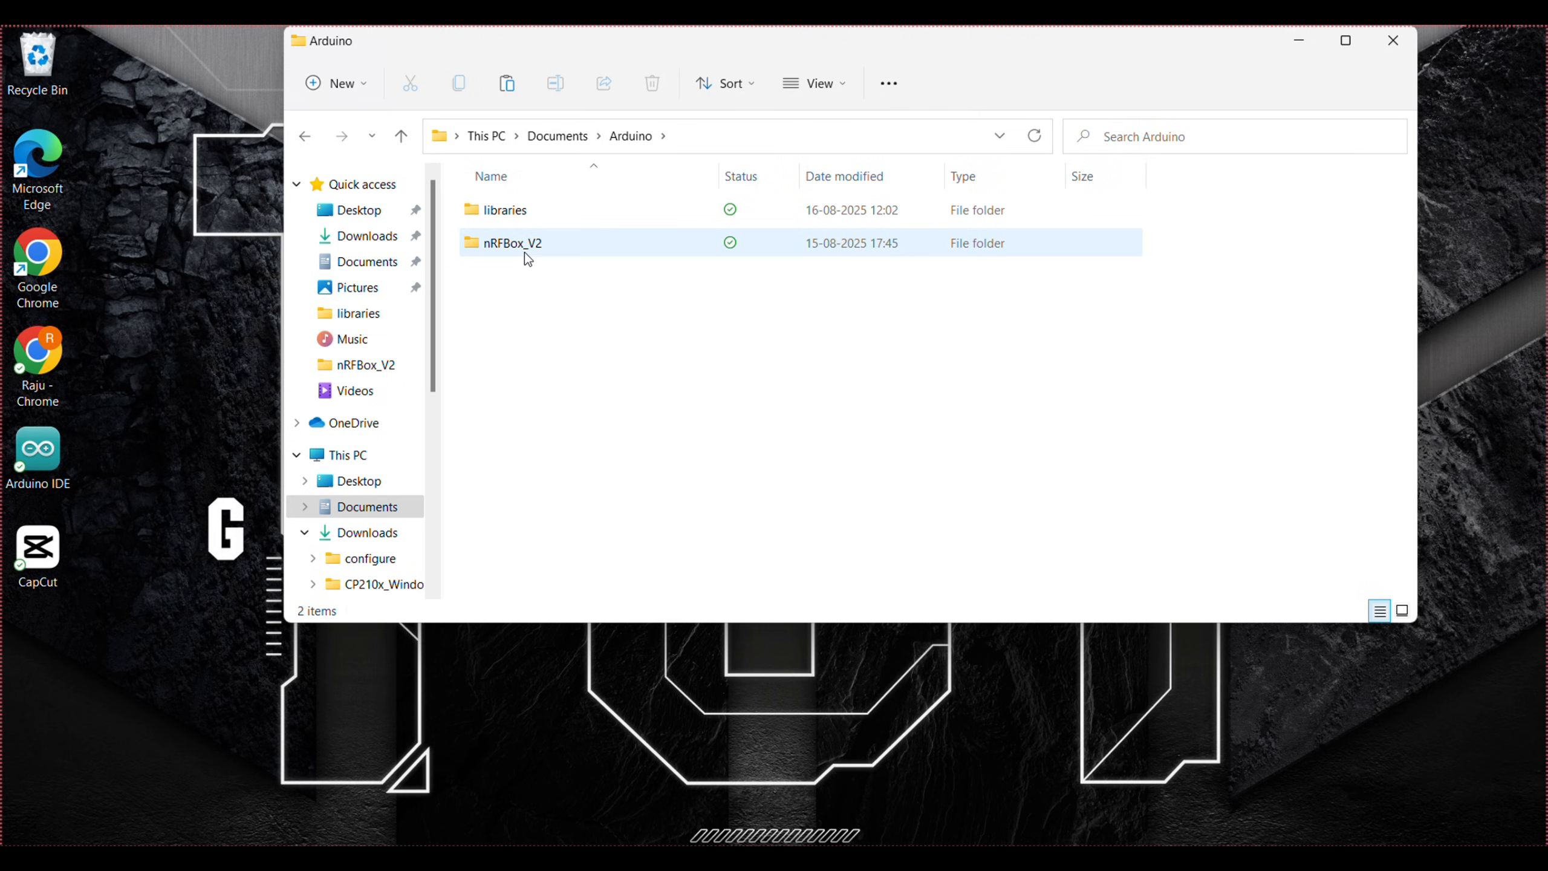
{"action": "mouse_move", "coordinate": [552, 257]}
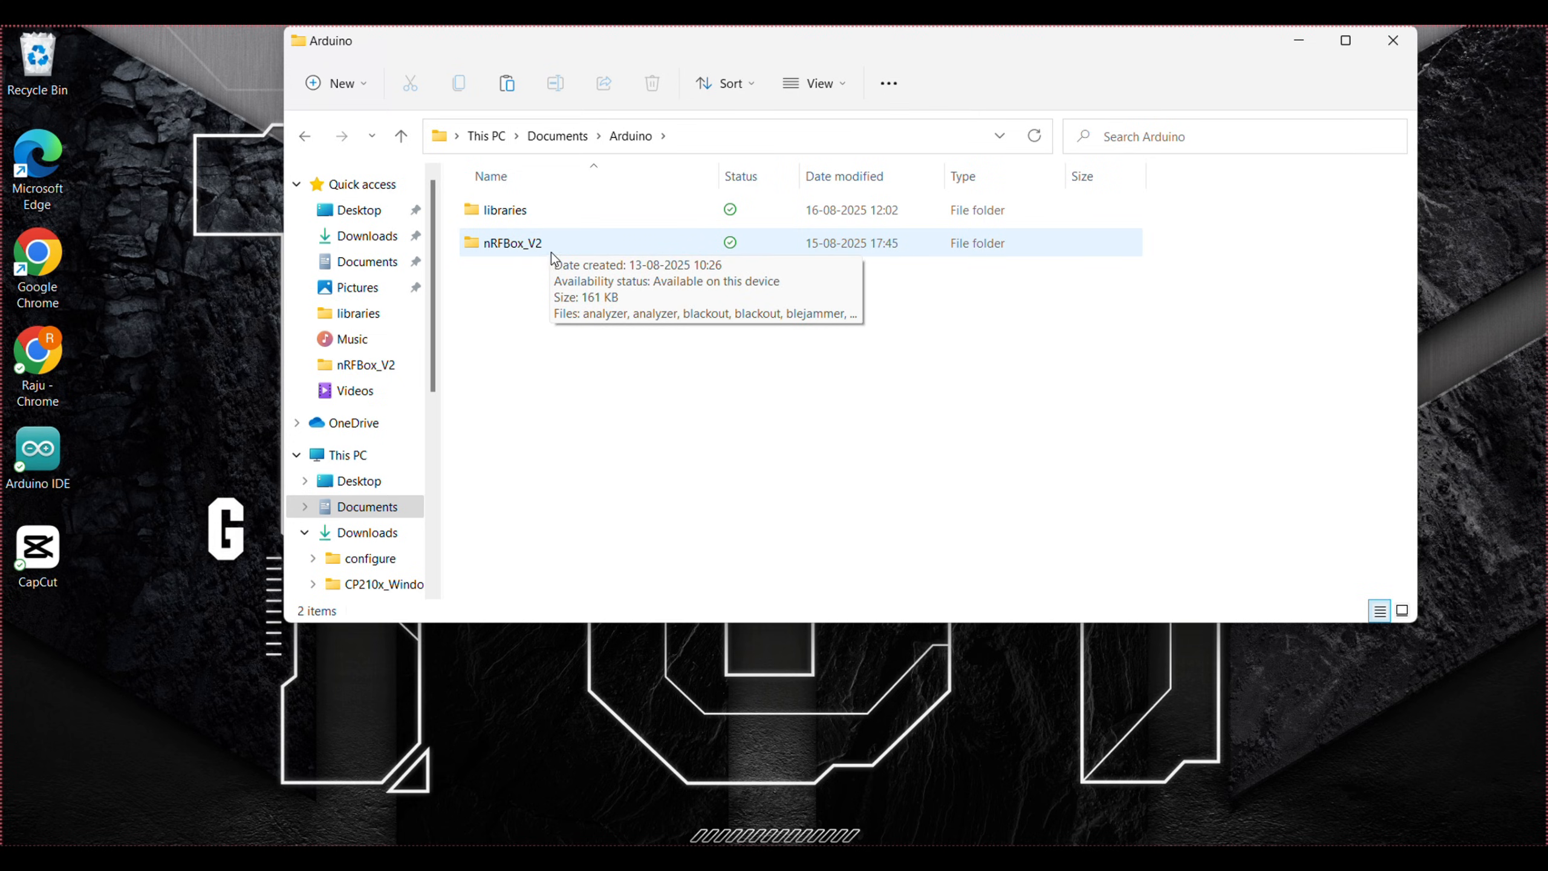
Step: Launch the nRFBox_V2 INO sketch from Documents' Arduino folder in Arduino IDE
{"action": "double_click", "coordinate": [510, 244]}
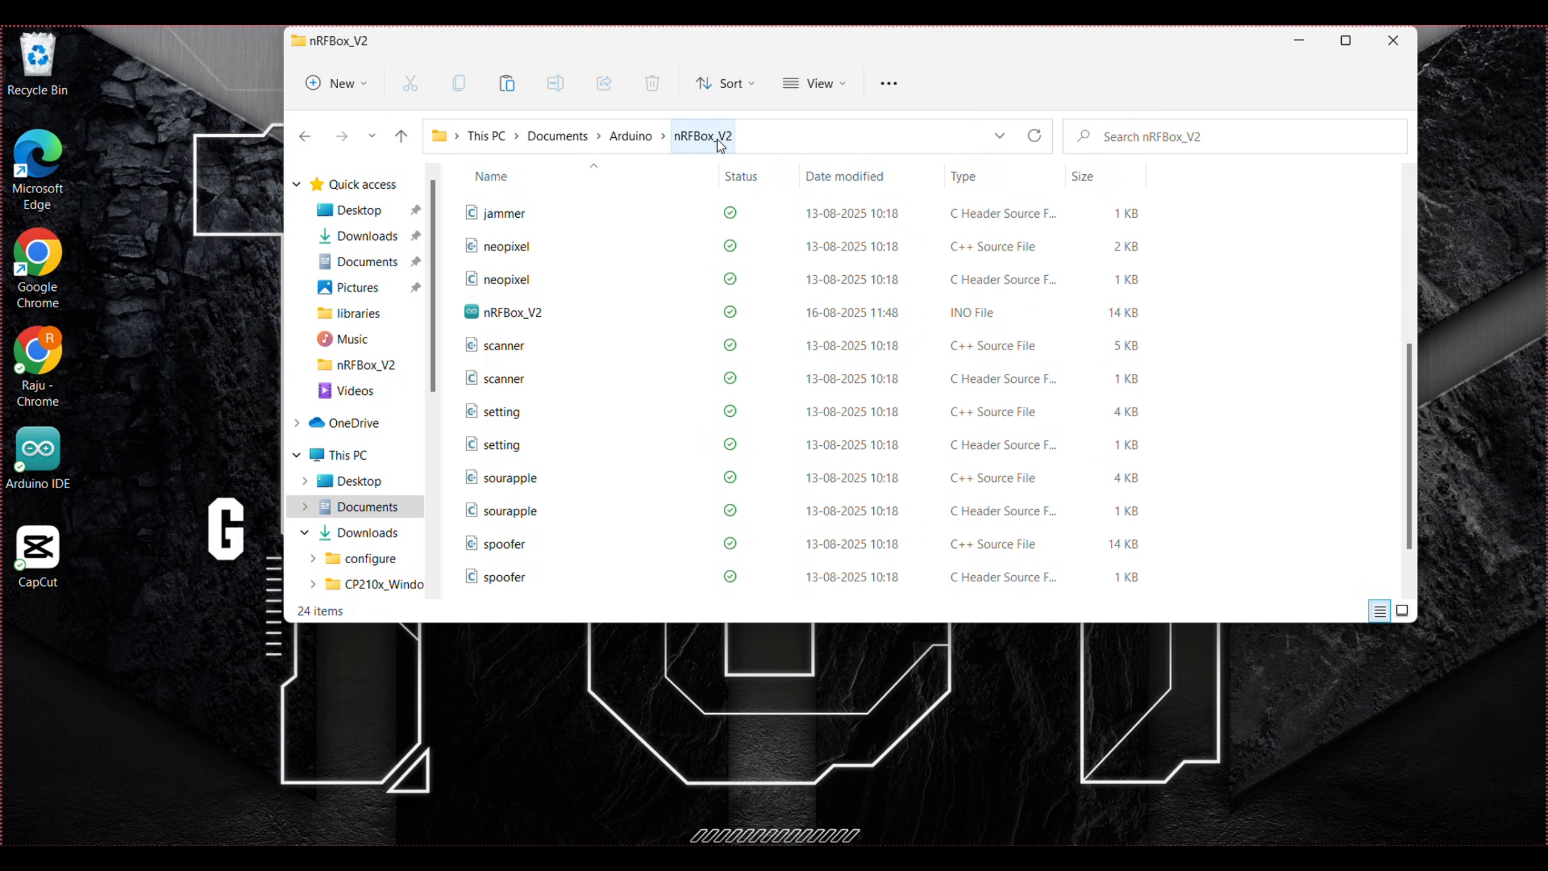
{"action": "left_click", "coordinate": [509, 313]}
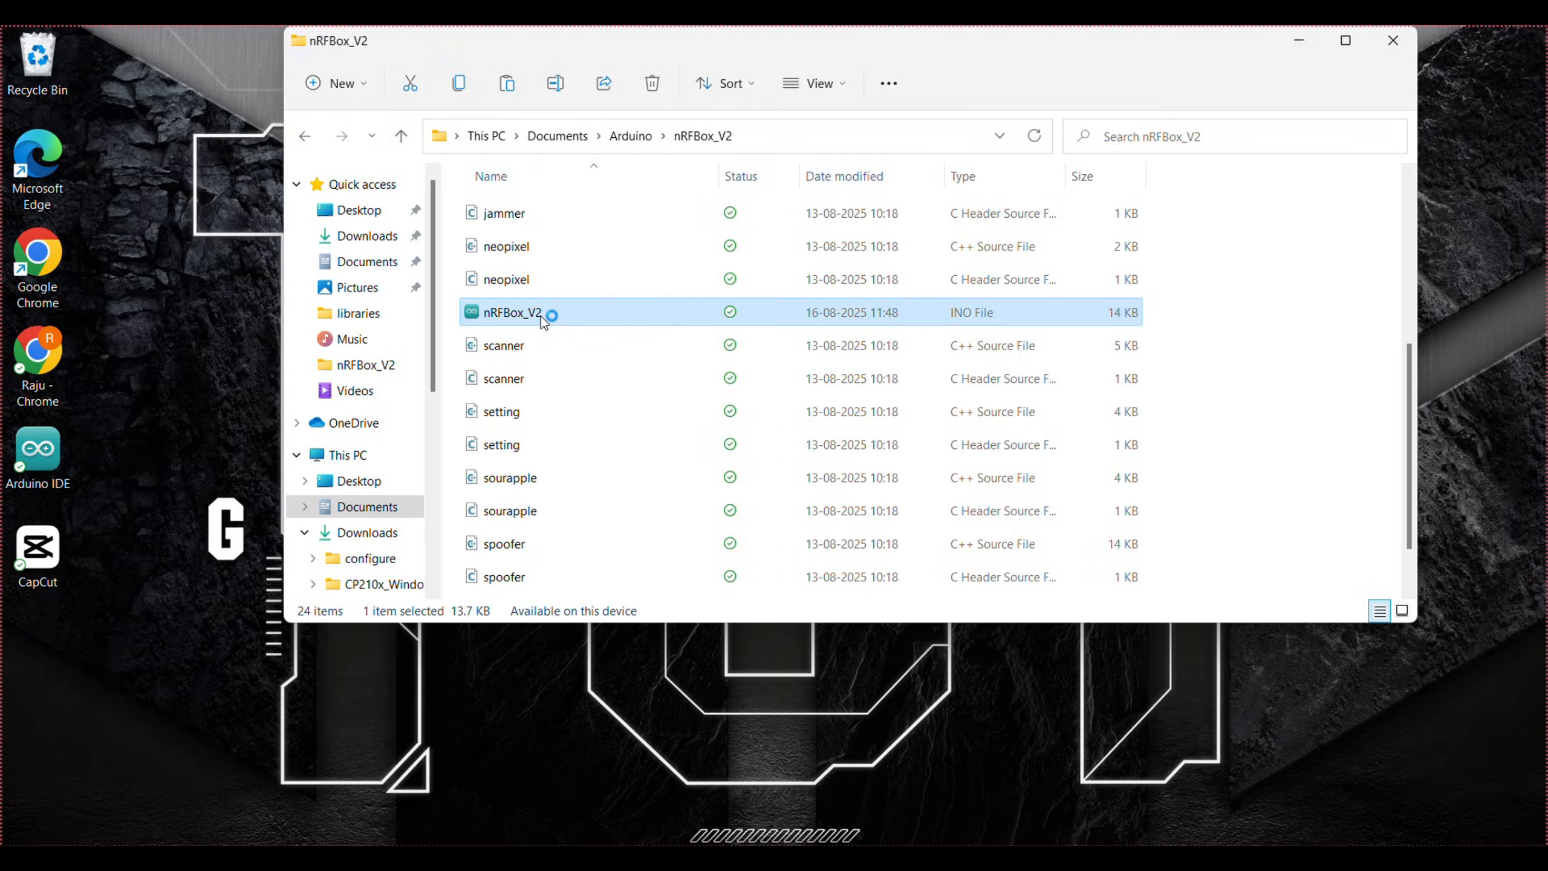
{"action": "double_click", "coordinate": [511, 312]}
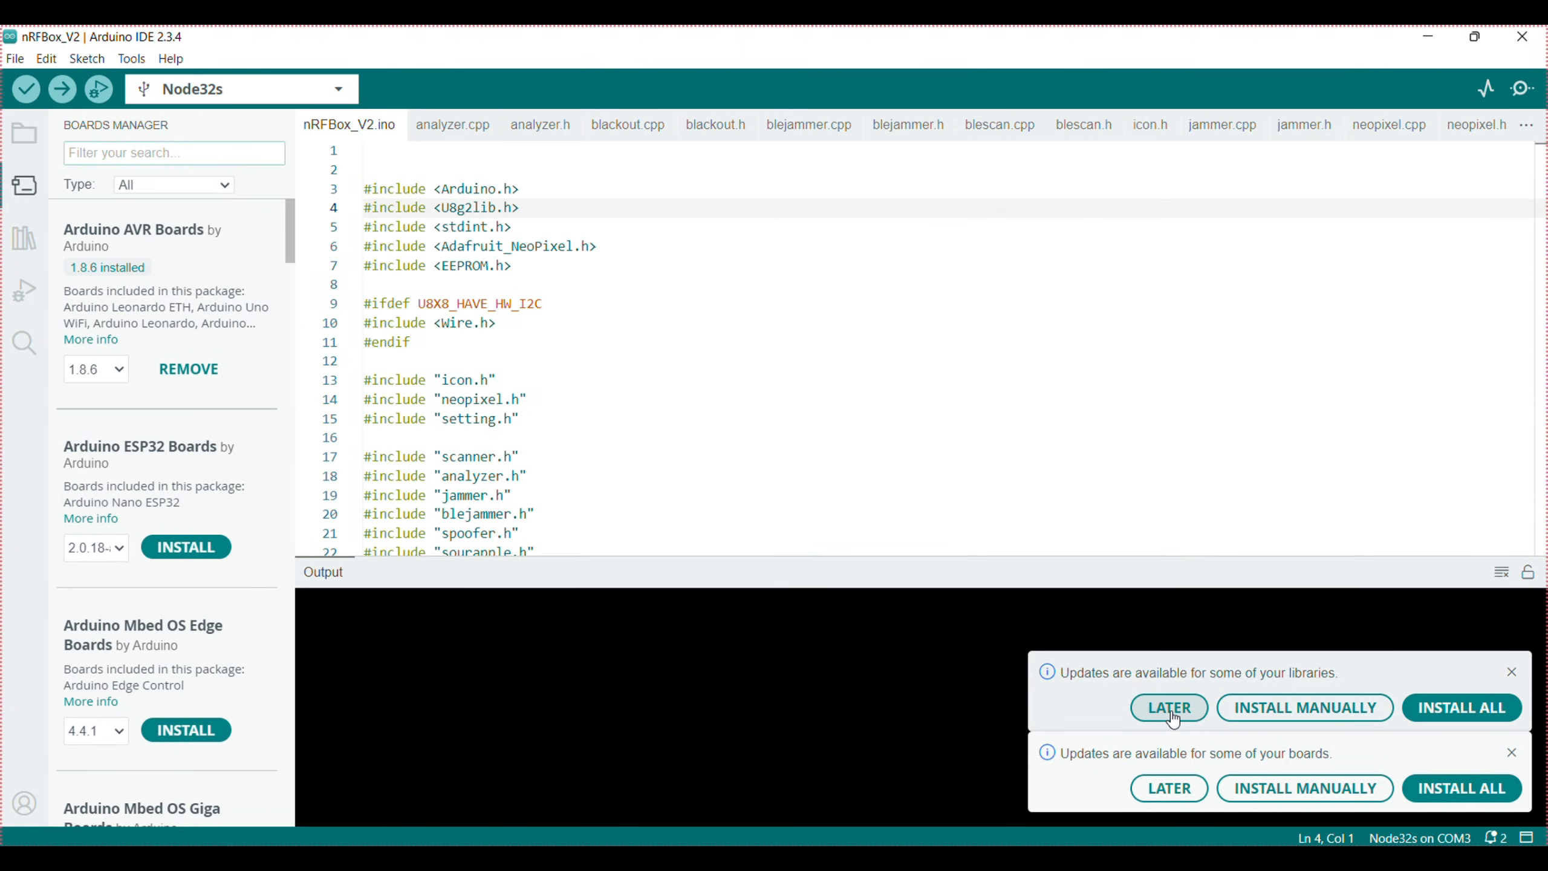
Step: Postpone the update notice and select the three drawStr lines in the about() function
{"action": "left_click", "coordinate": [1168, 706]}
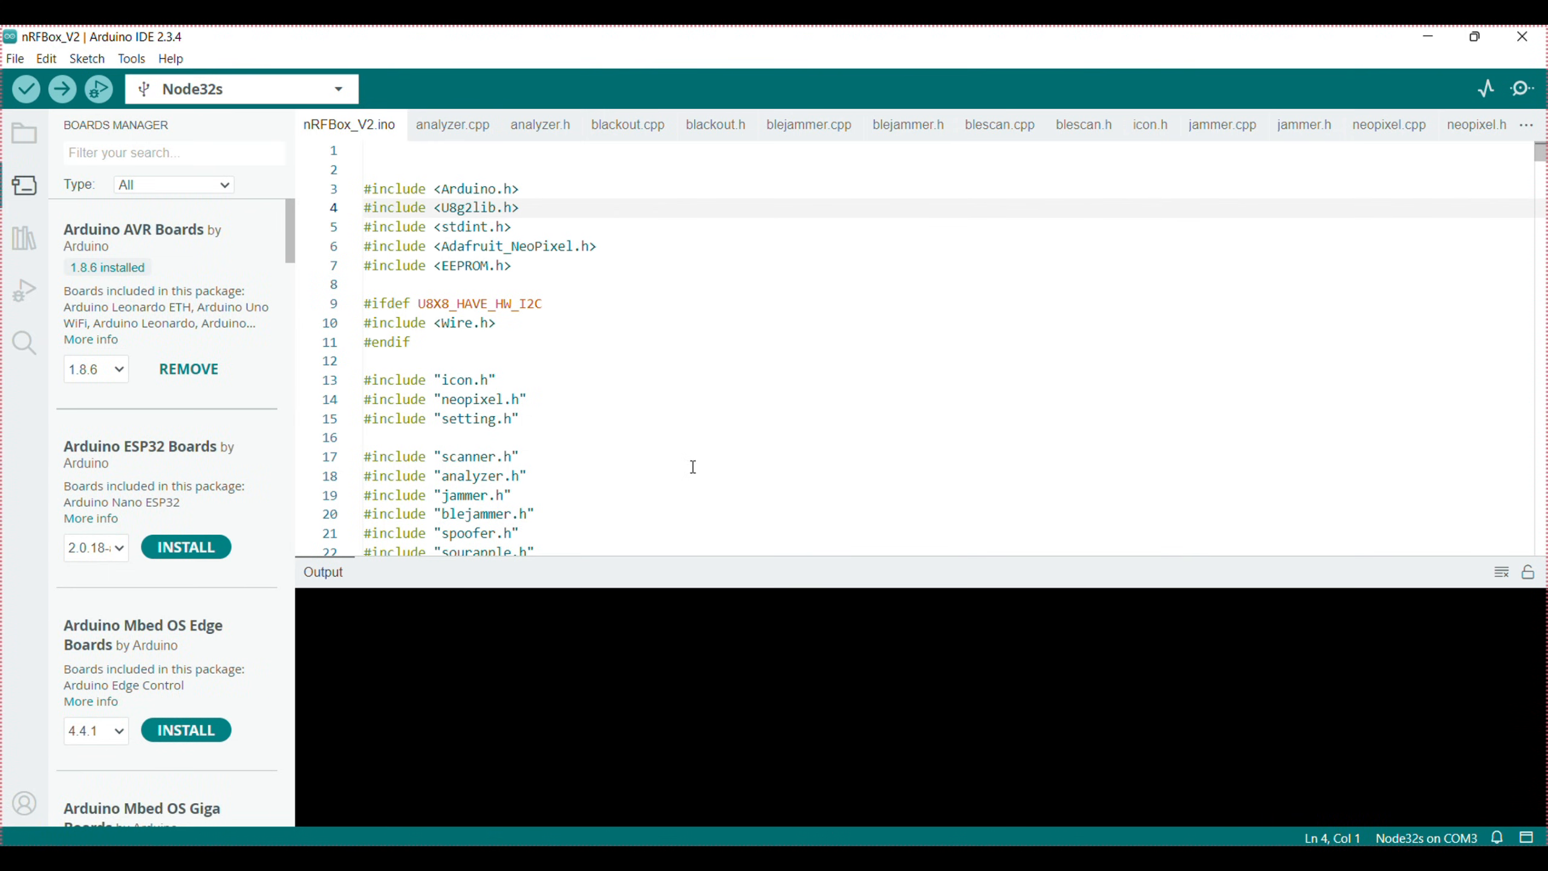
{"action": "scroll", "scroll_direction": "down", "scroll_amount": 3}
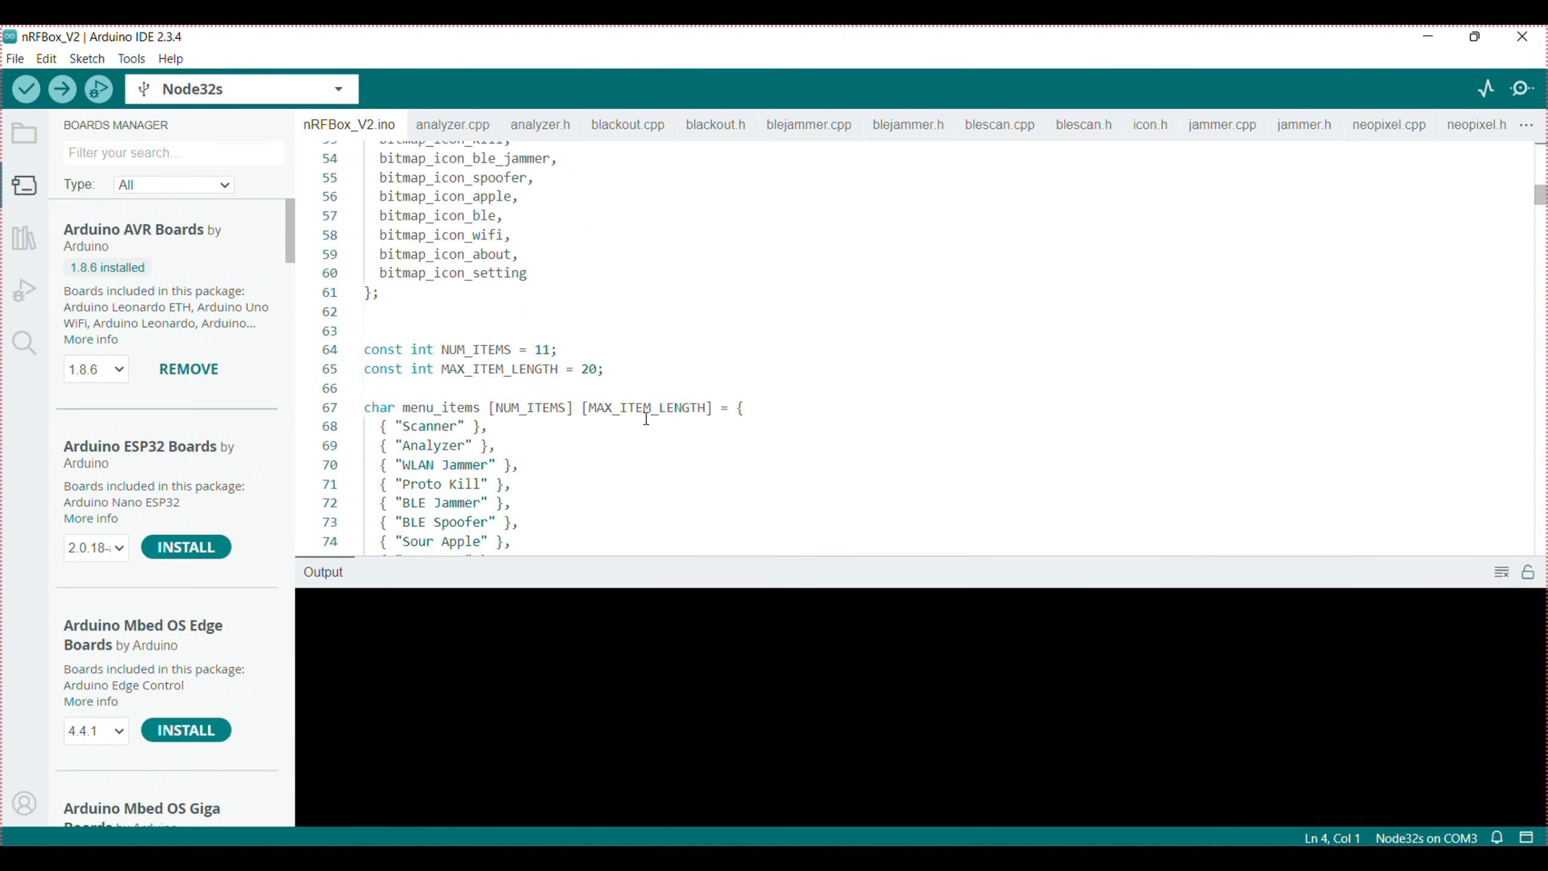
{"action": "scroll", "scroll_direction": "down", "scroll_amount": 3}
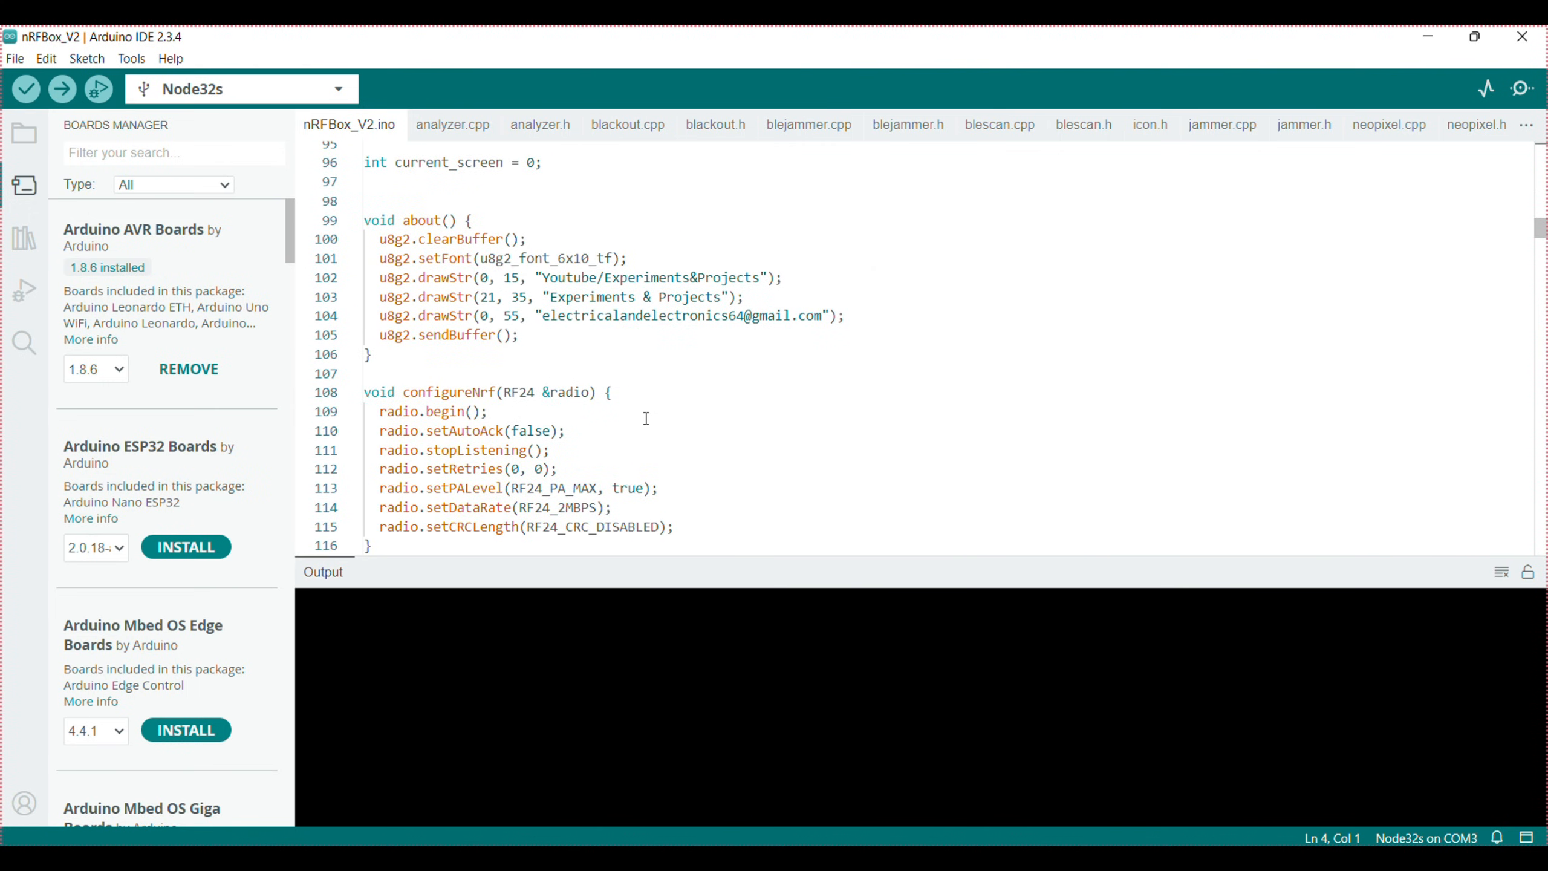
{"action": "mouse_move", "coordinate": [520, 297]}
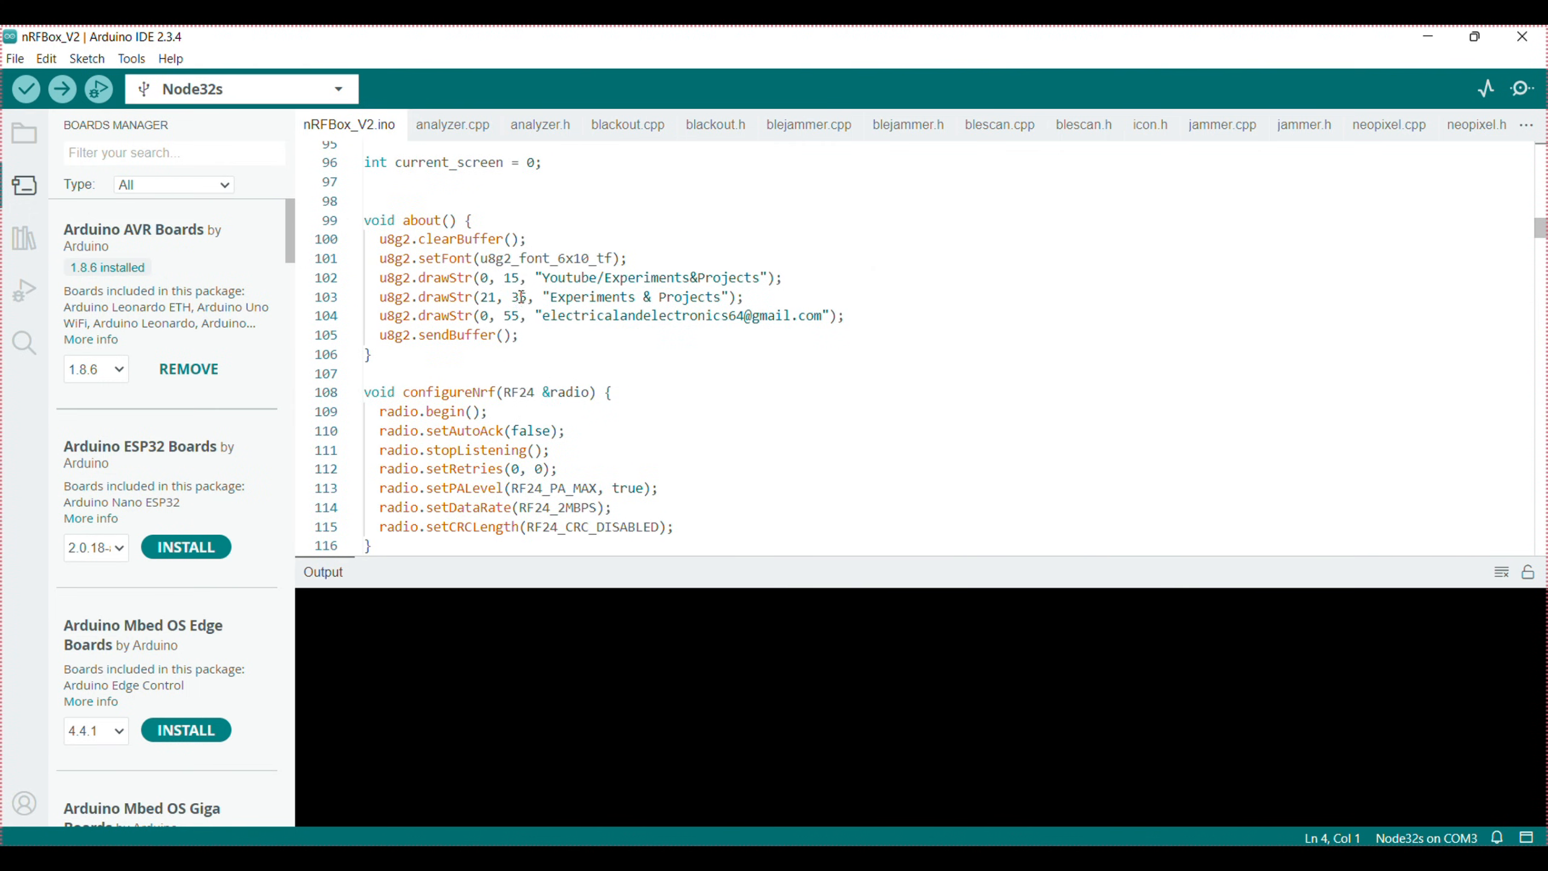
{"action": "left_click_drag", "start_coordinate": [379, 277], "coordinate": [520, 335]}
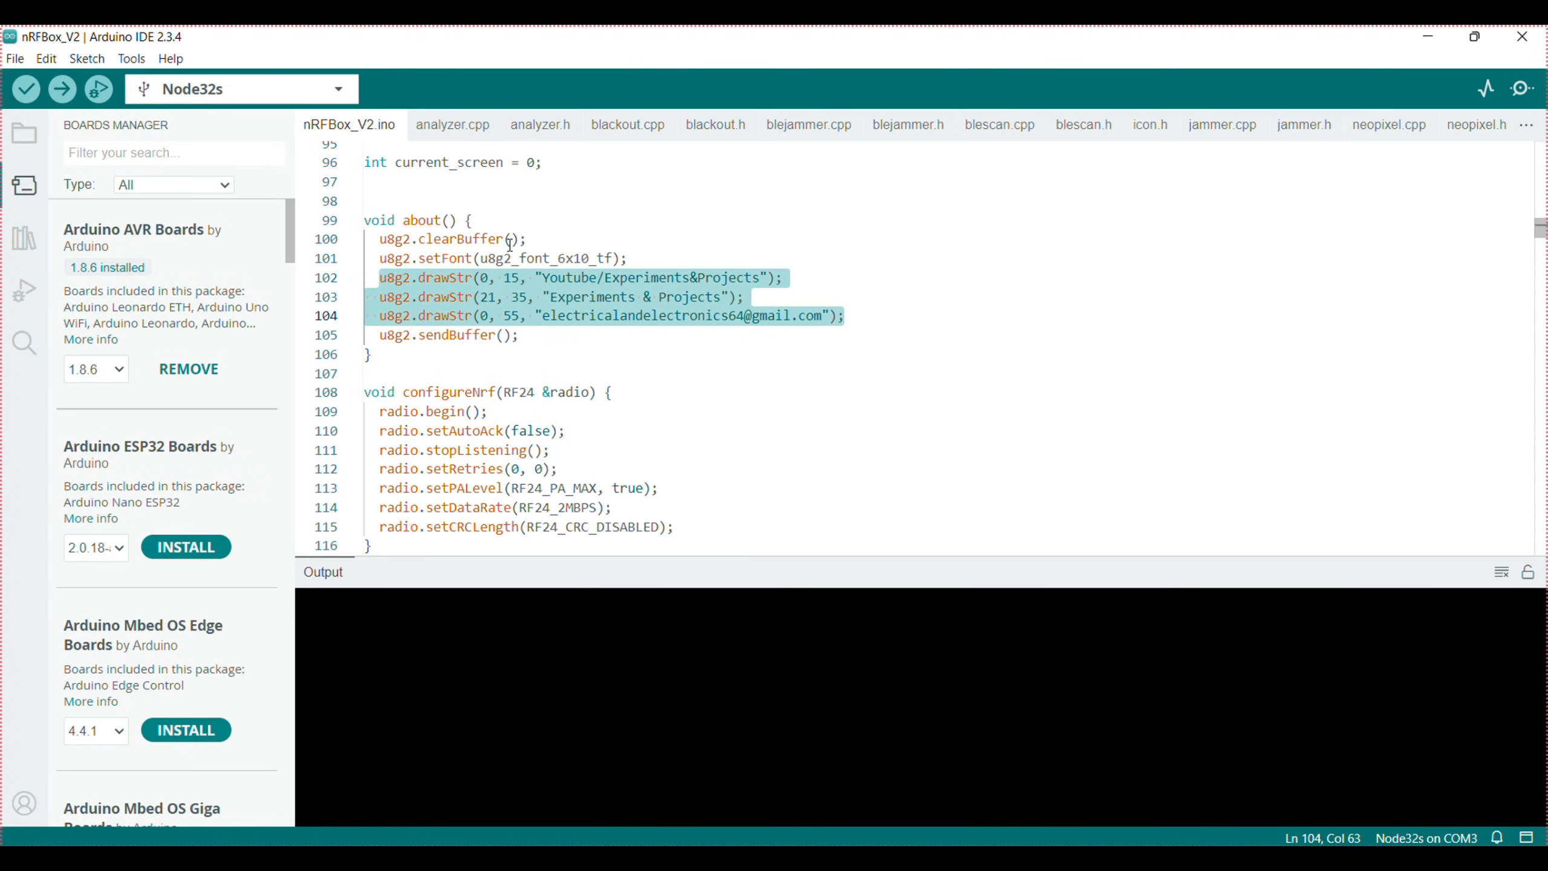
{"action": "mouse_move", "coordinate": [794, 300]}
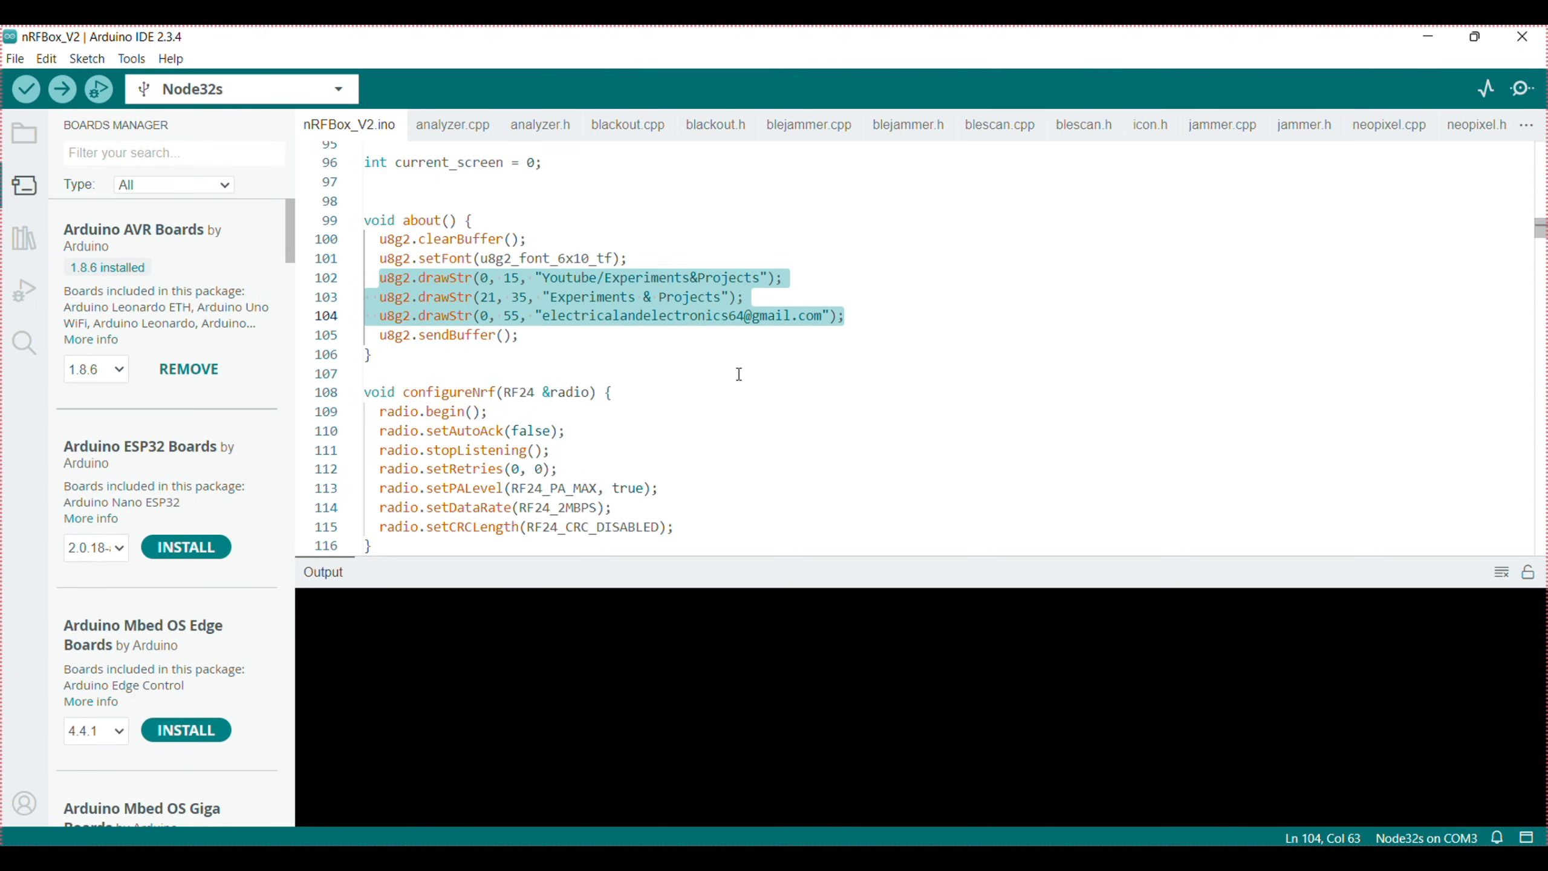
{"action": "left_click", "coordinate": [15, 58]}
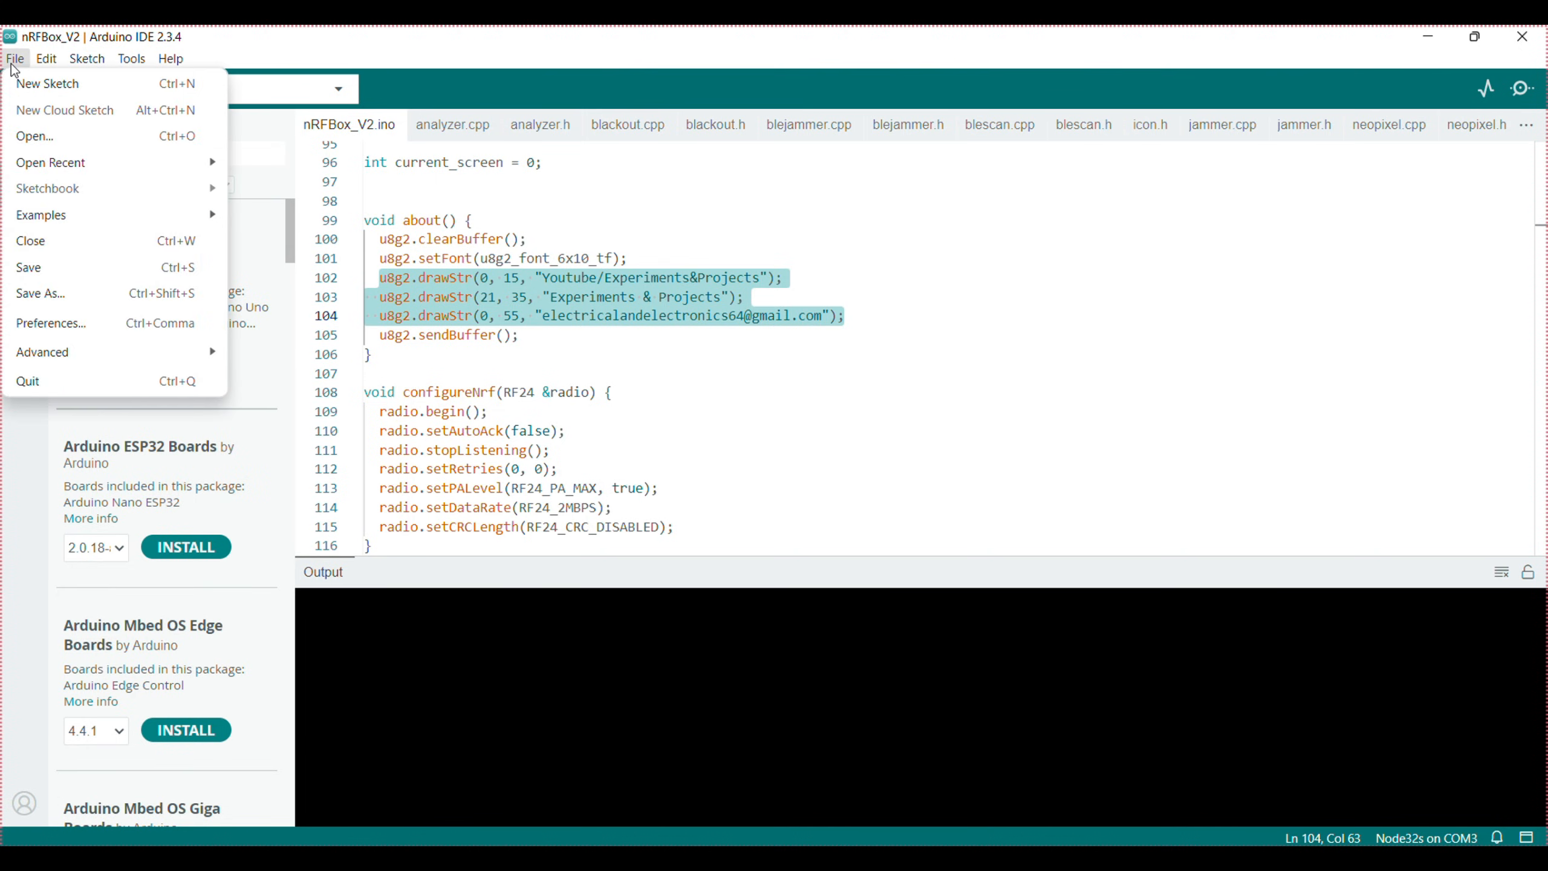
{"action": "mouse_move", "coordinate": [50, 323]}
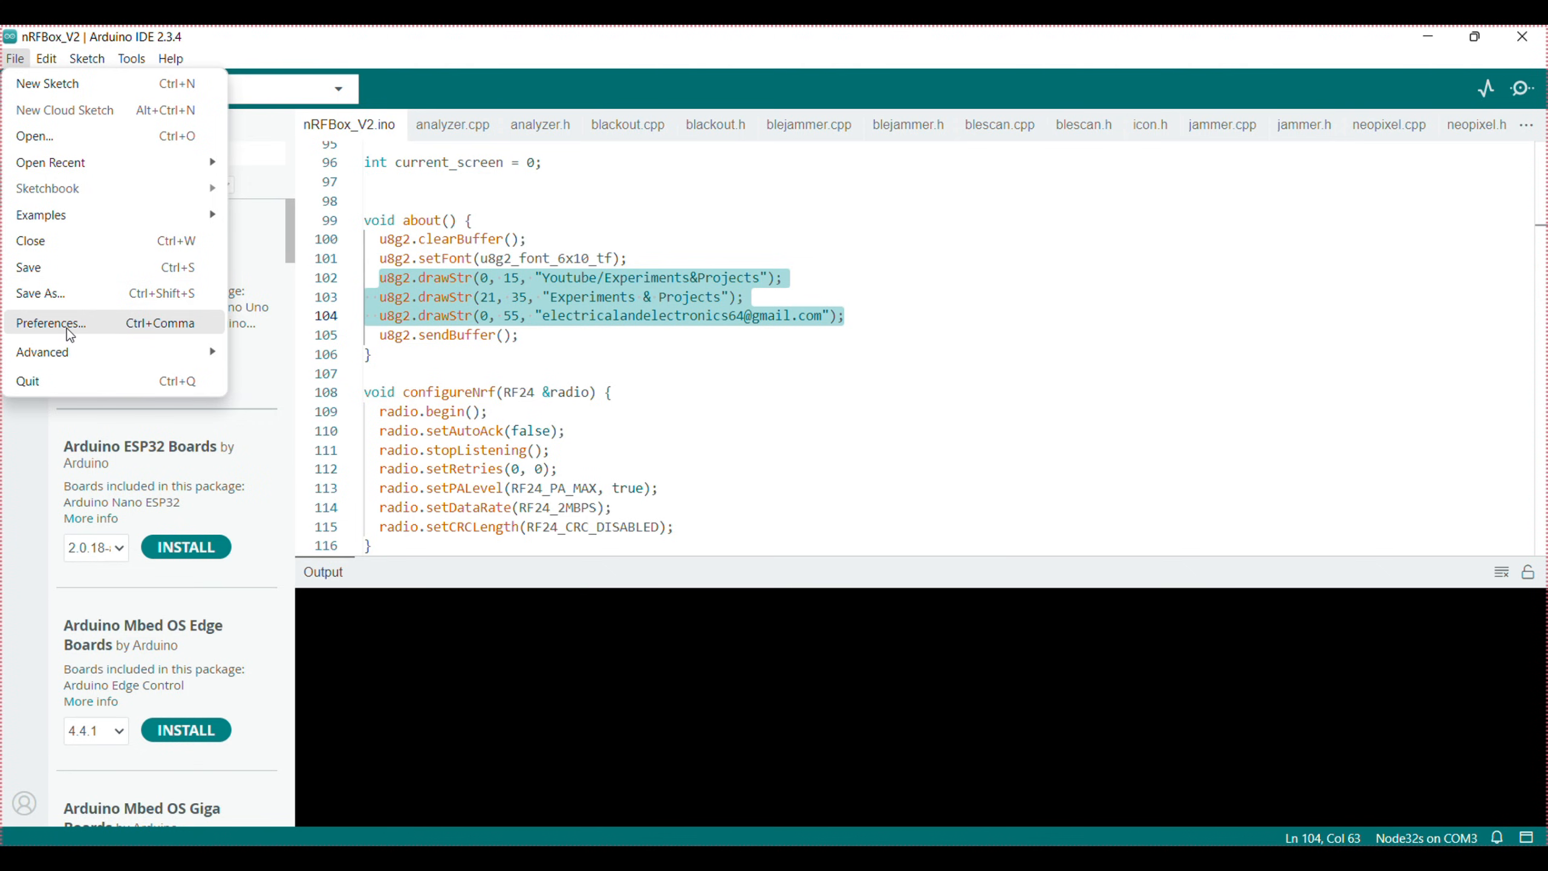
{"action": "left_click", "coordinate": [51, 323]}
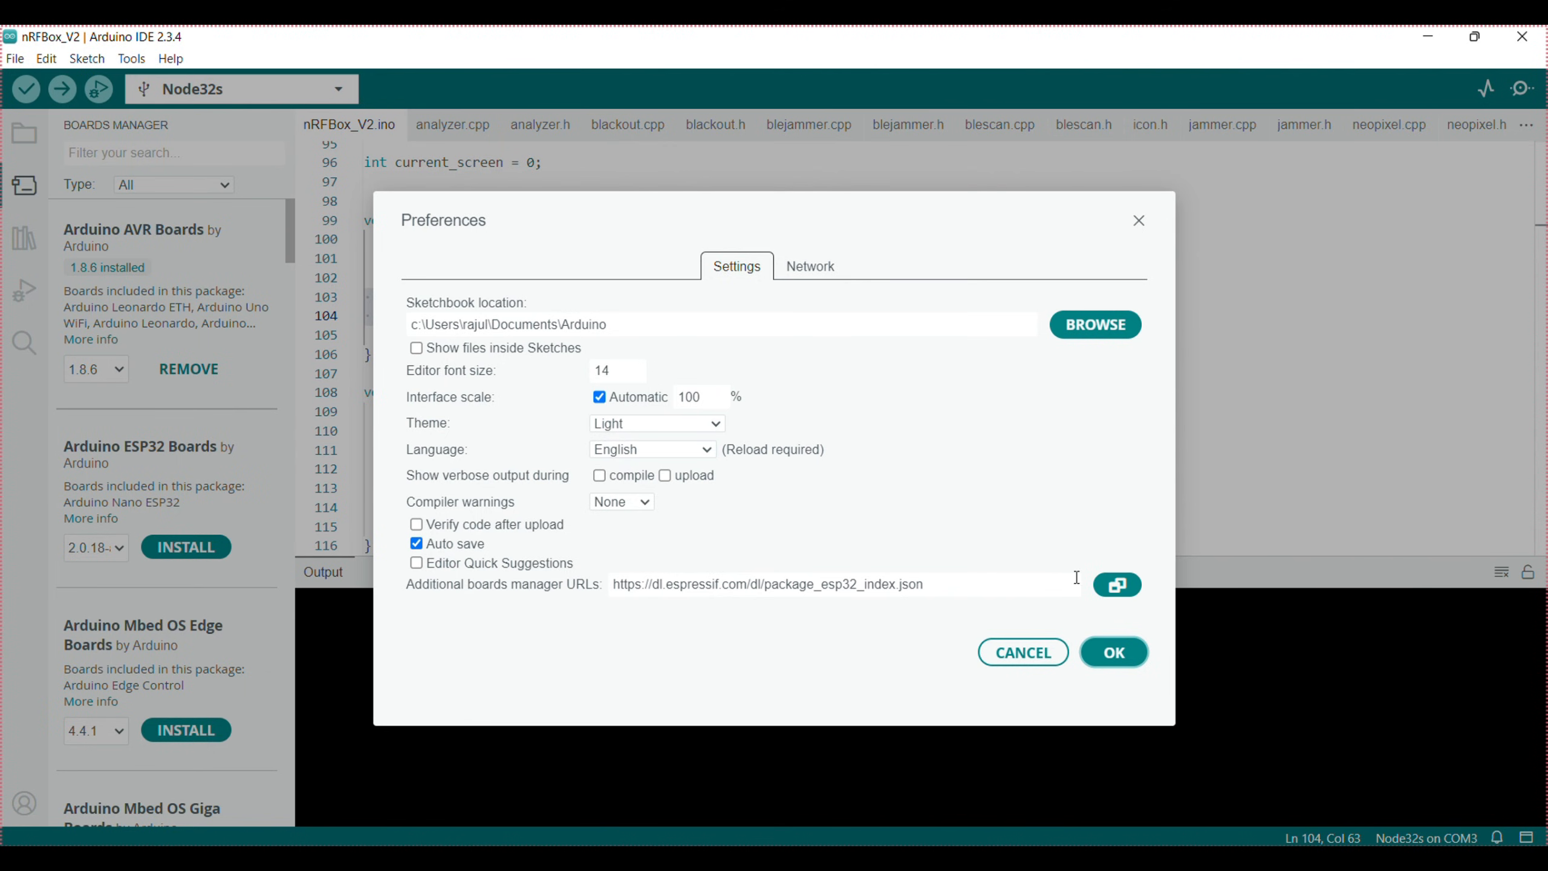
{"action": "left_click", "coordinate": [1115, 583]}
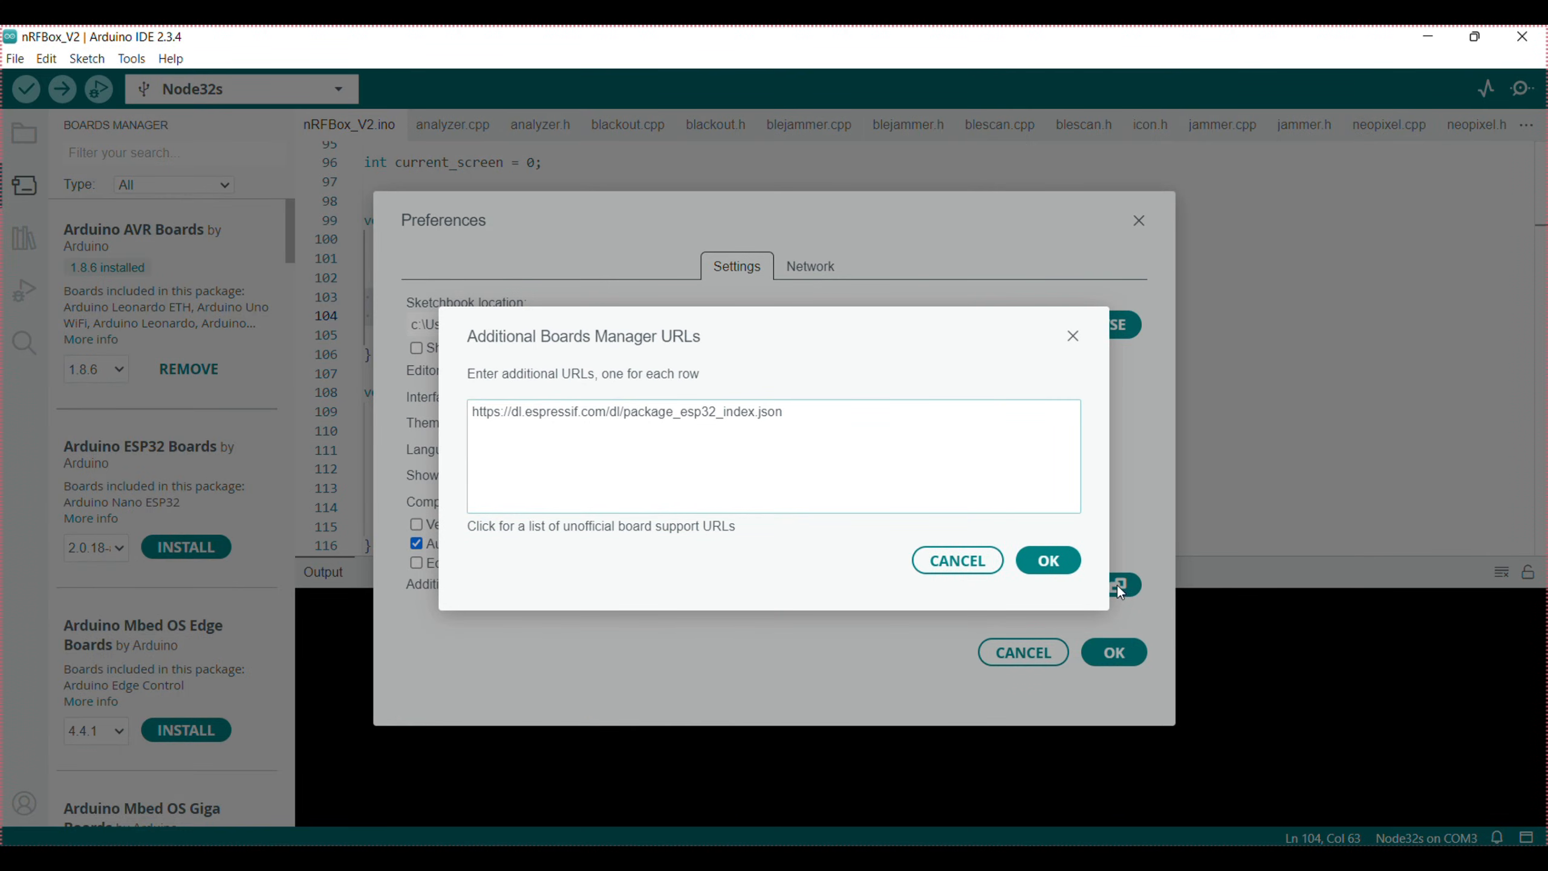
{"action": "double_click", "coordinate": [753, 411]}
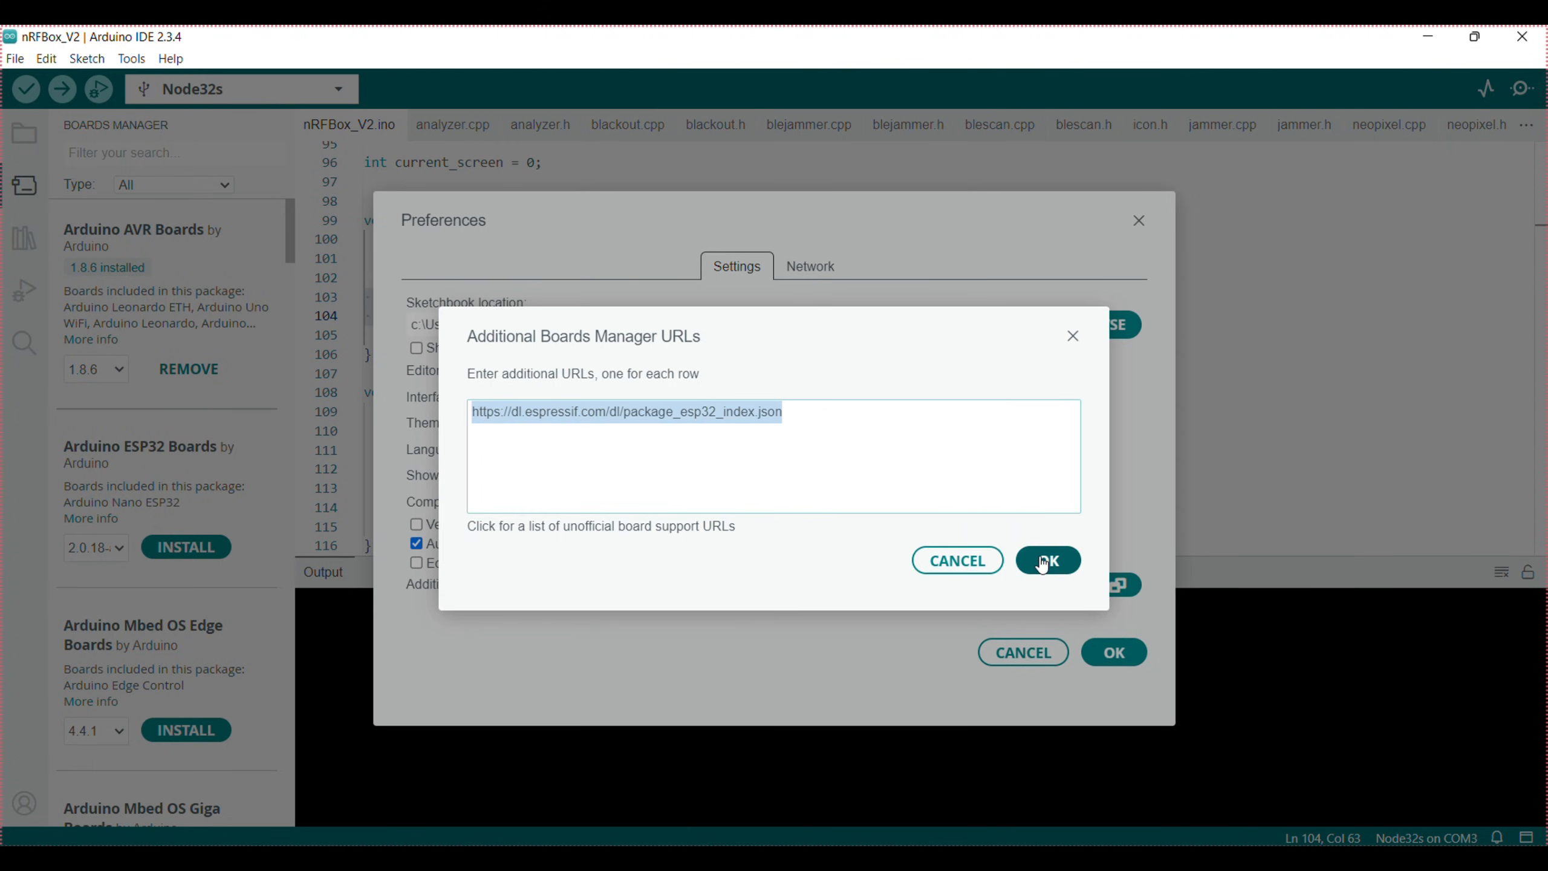
{"action": "left_click", "coordinate": [1048, 560]}
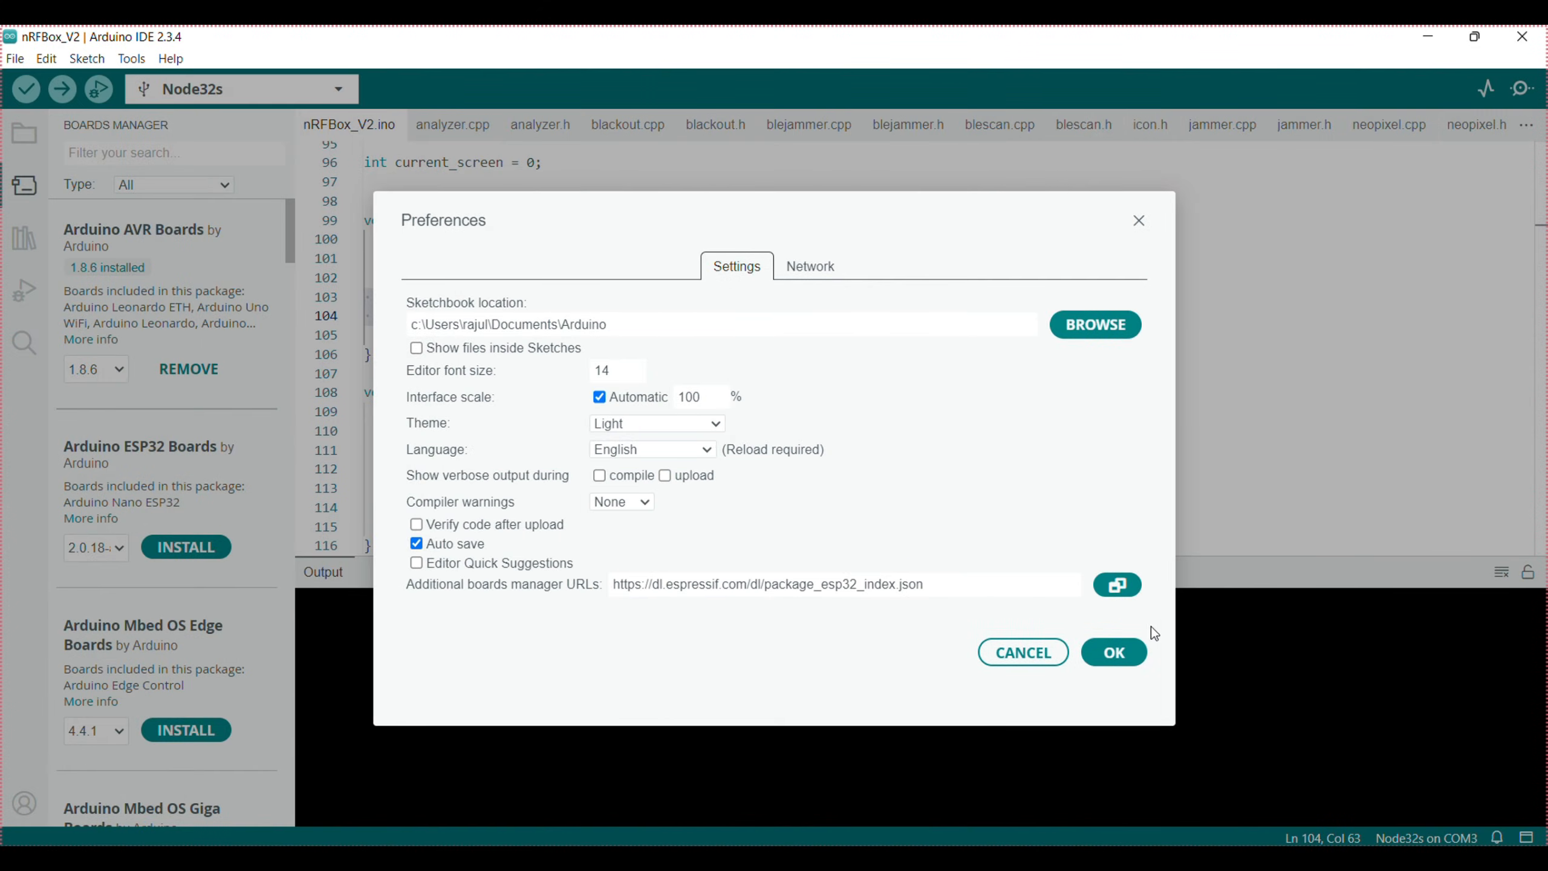
{"action": "left_click", "coordinate": [1113, 652]}
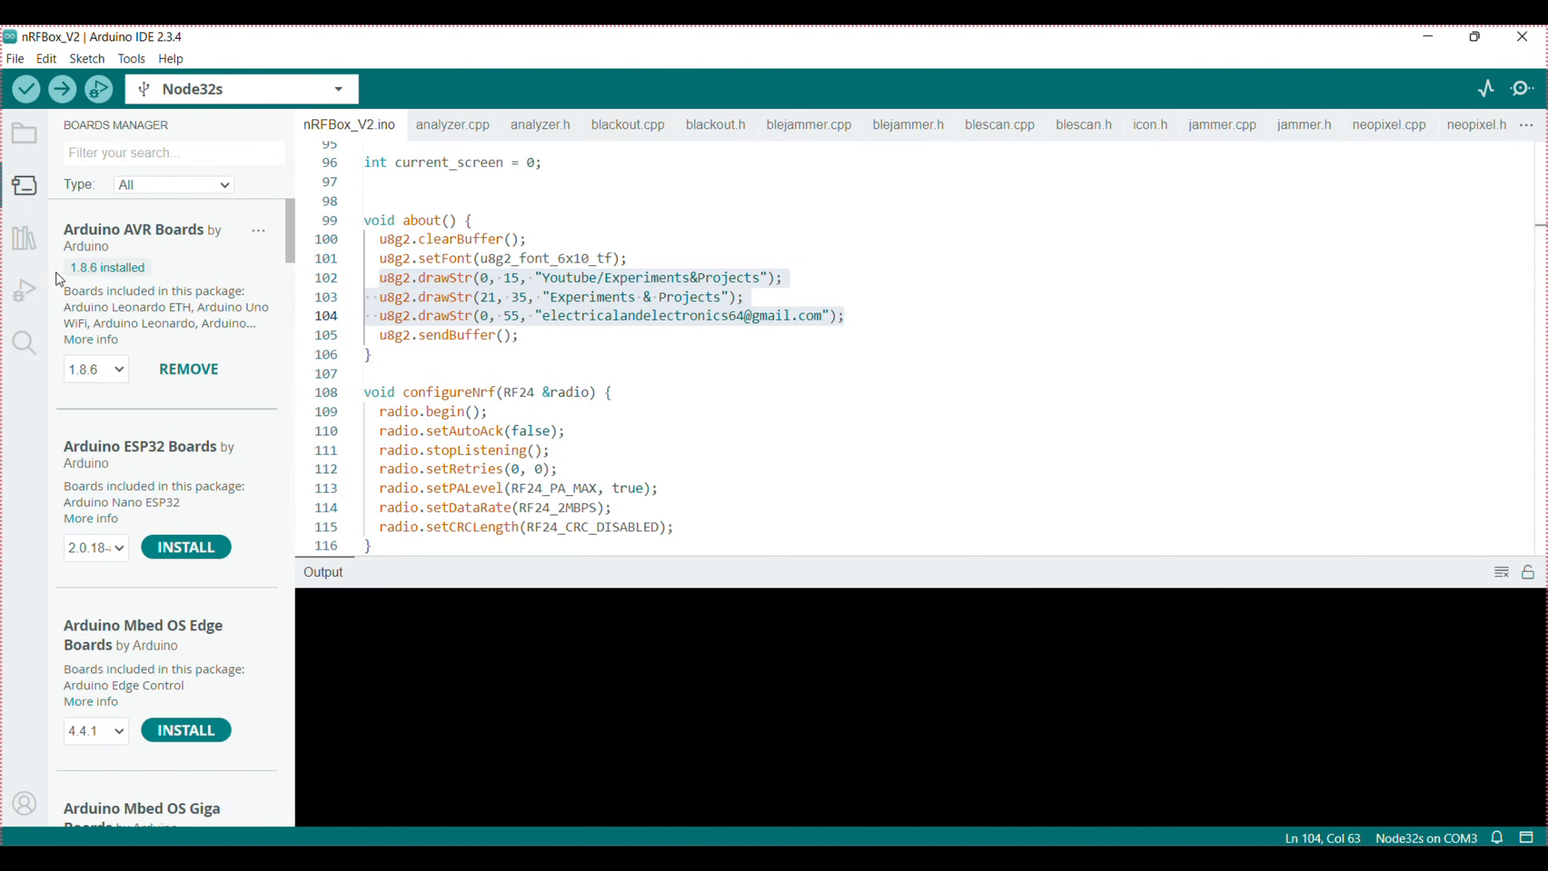
Step: Search Boards Manager for esp32 and show the installed Espressif esp32 2.0.12 versions list
{"action": "left_click", "coordinate": [23, 185]}
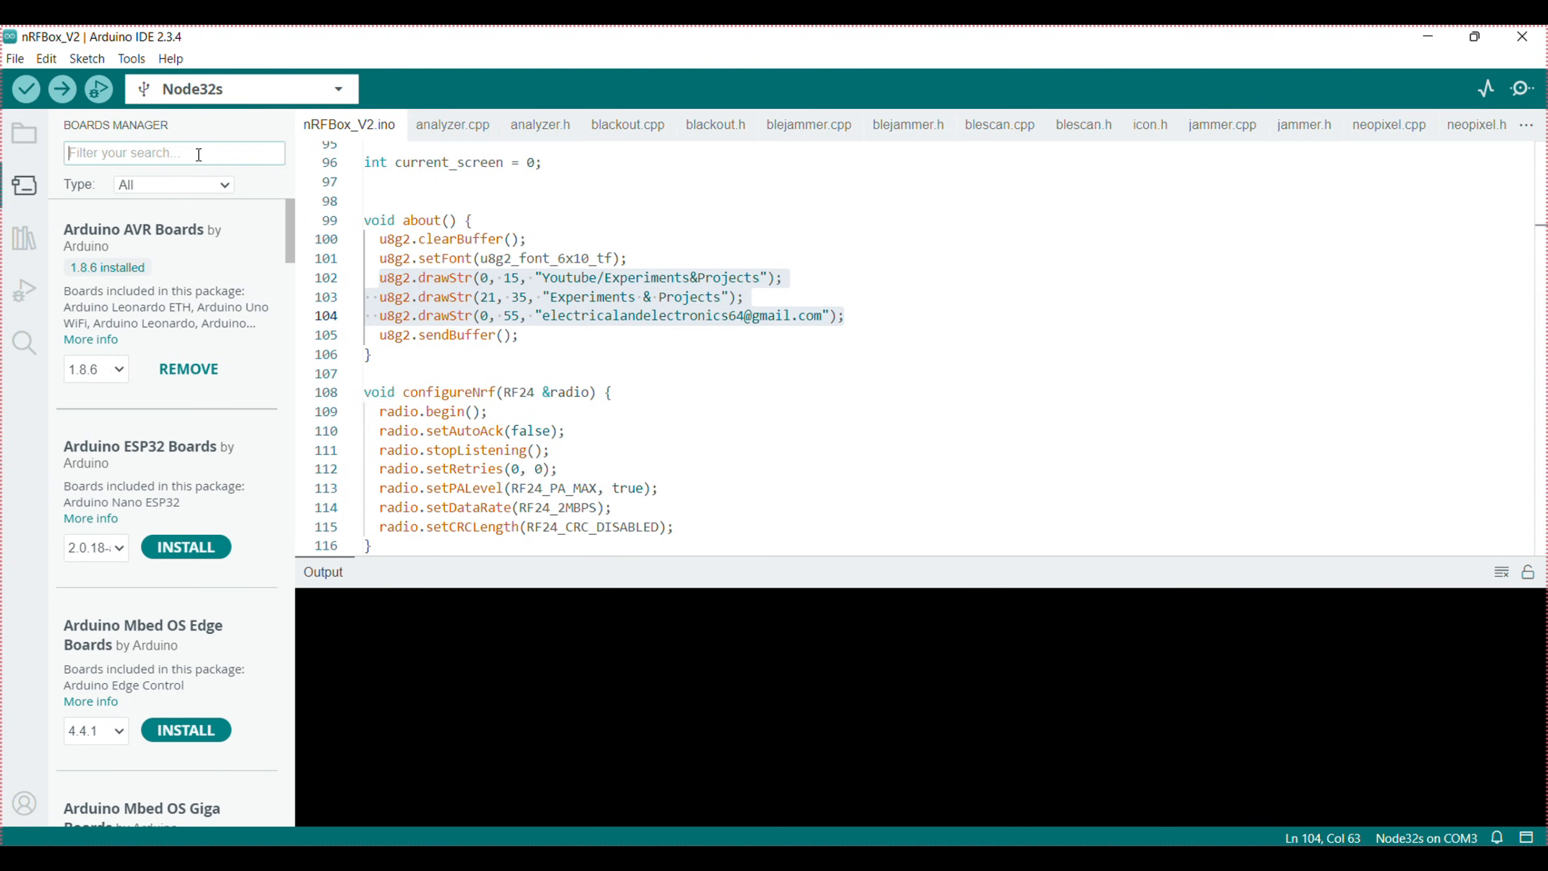
{"action": "type", "text": "esp32"}
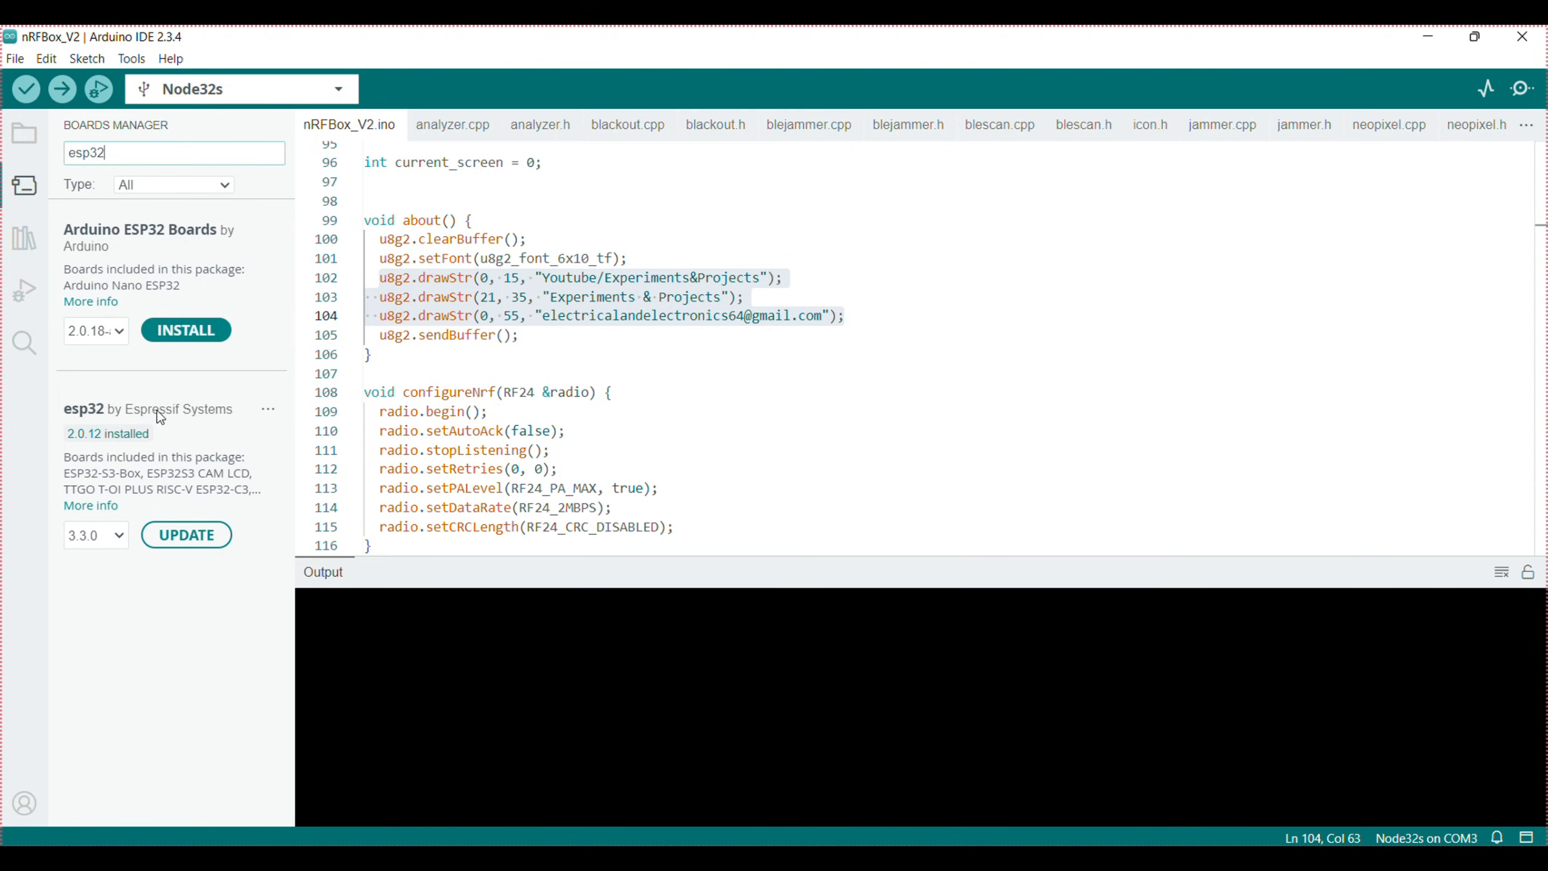
{"action": "mouse_move", "coordinate": [120, 545]}
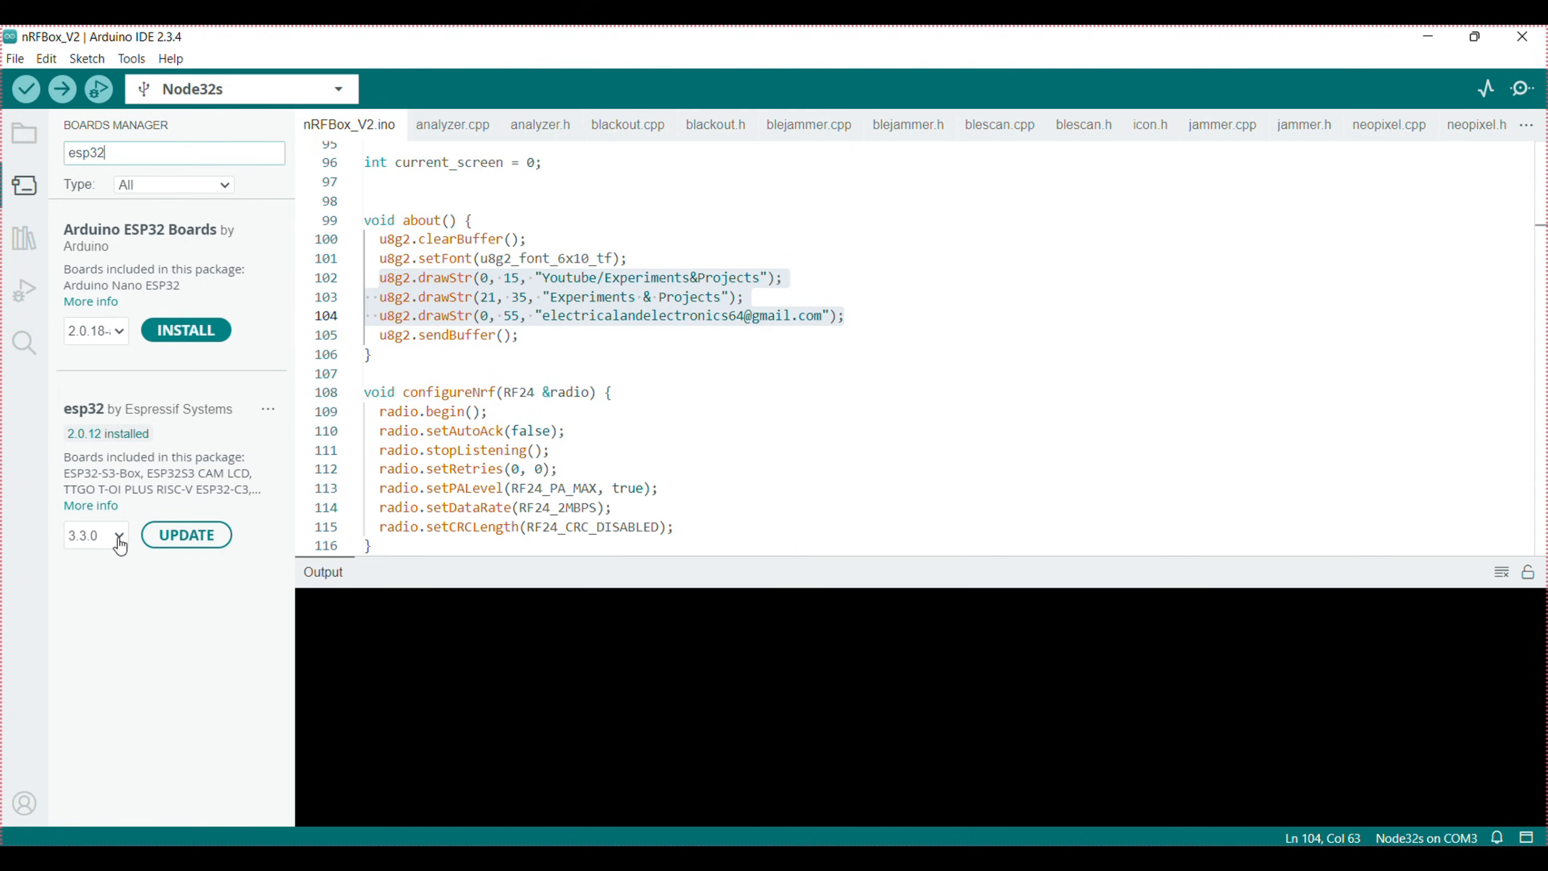
{"action": "left_click", "coordinate": [118, 535]}
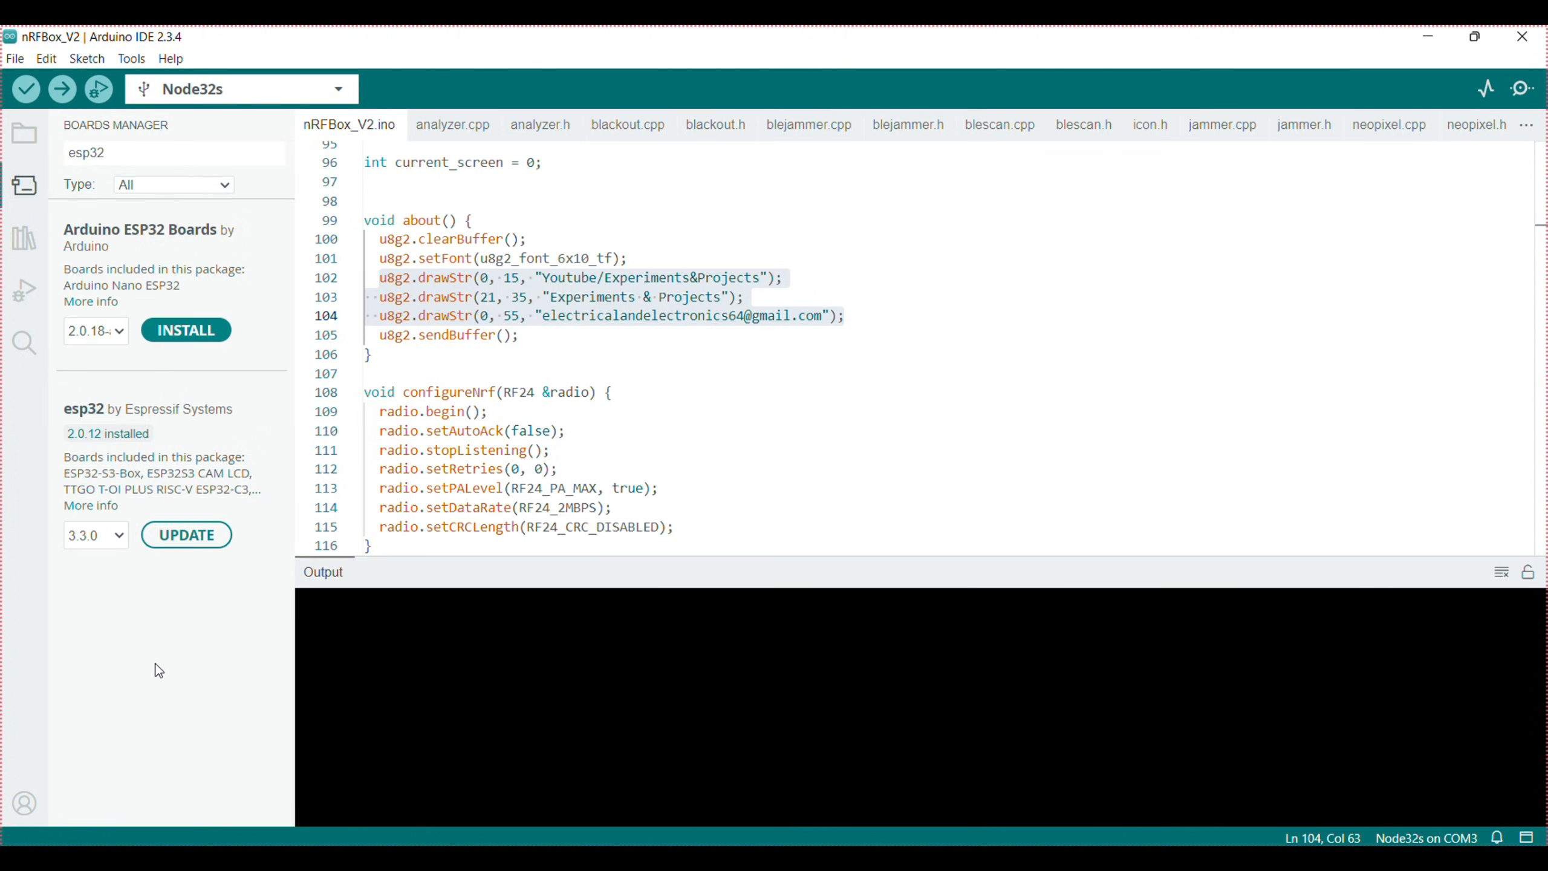
{"action": "mouse_move", "coordinate": [299, 258]}
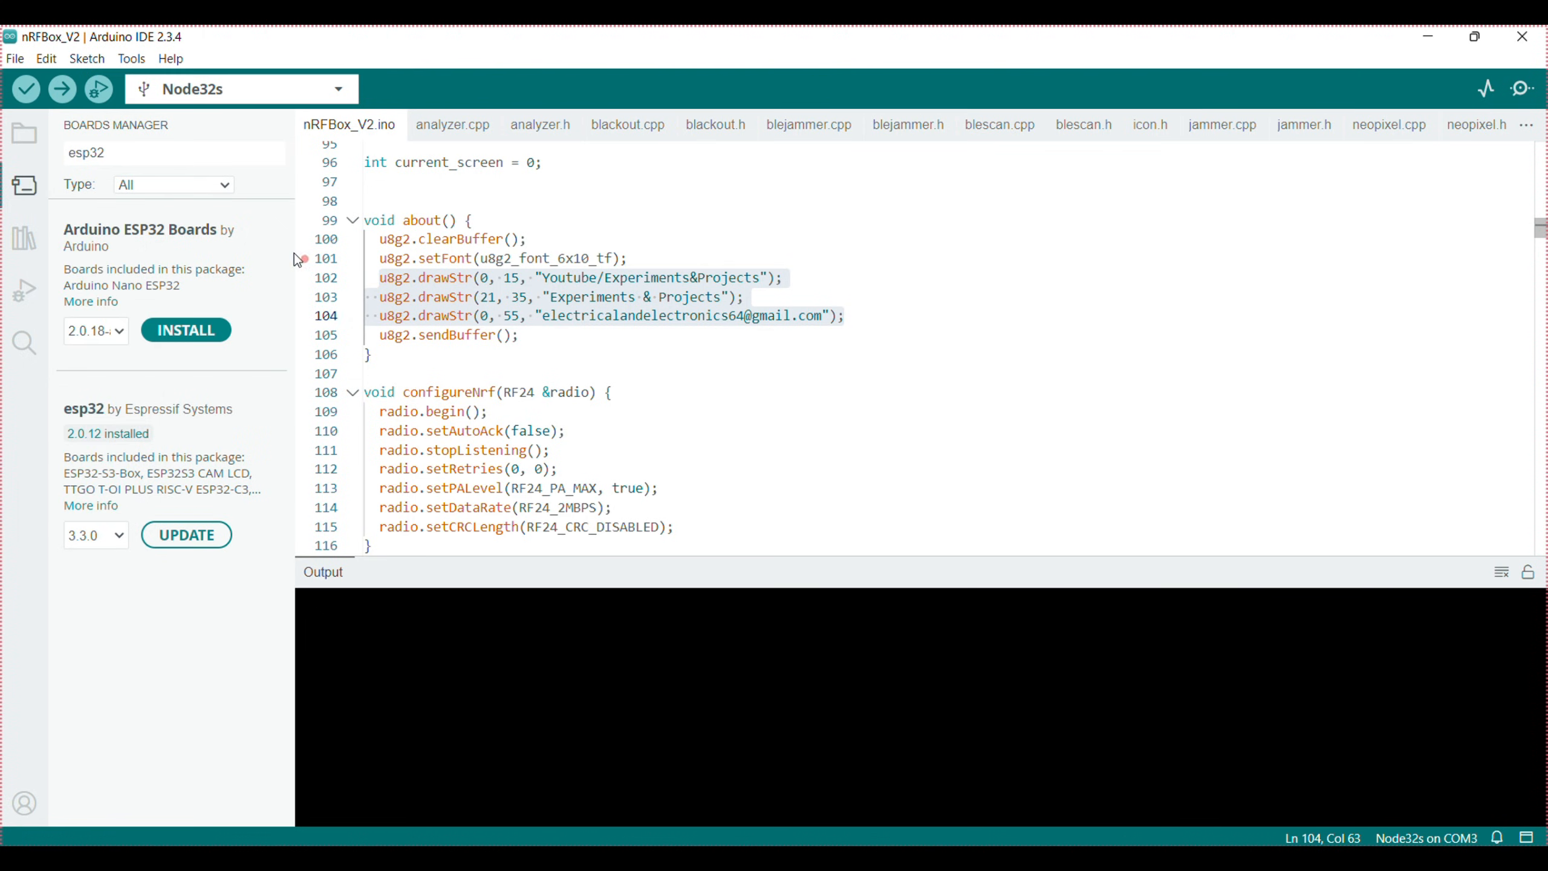
Step: Confirm Node32s and Minimal SPIFFS in the Tools menu, then upload the sketch
{"action": "left_click", "coordinate": [131, 58]}
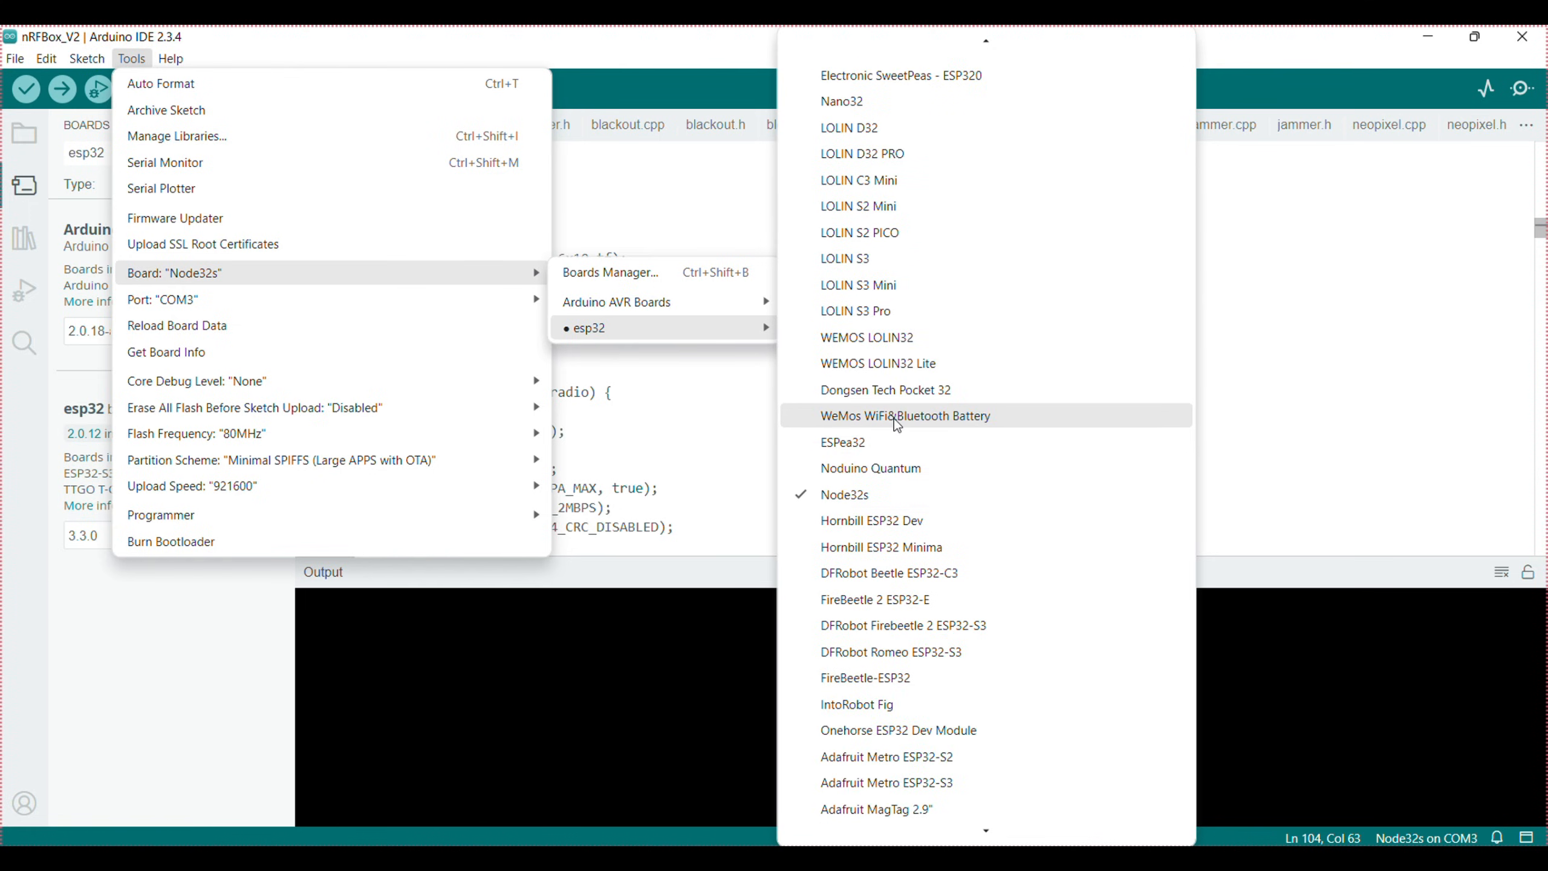
{"action": "mouse_move", "coordinate": [868, 498]}
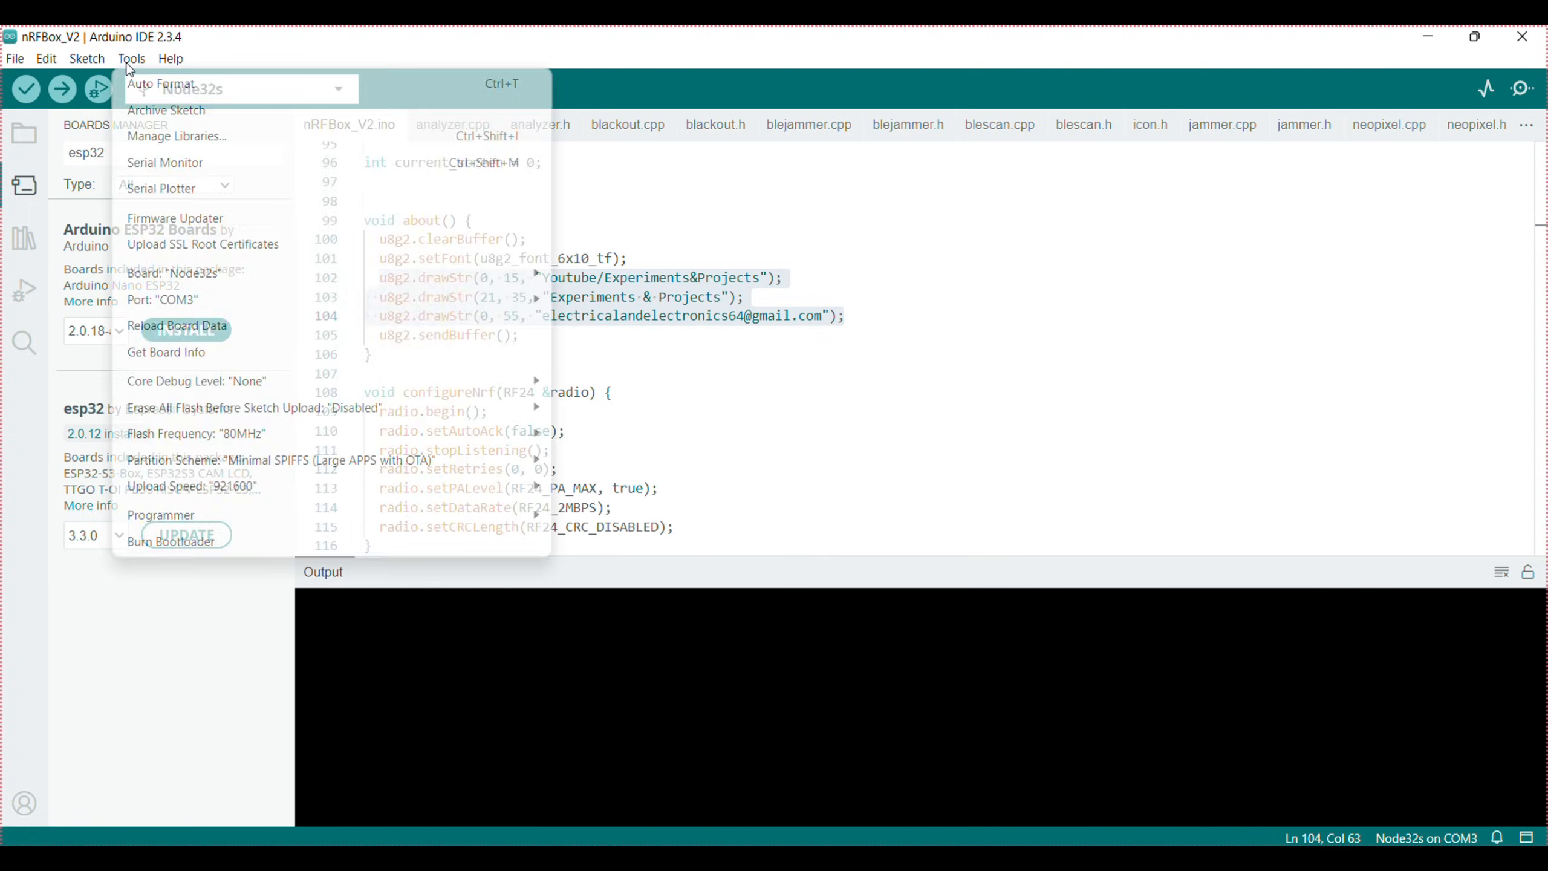
{"action": "mouse_move", "coordinate": [162, 299]}
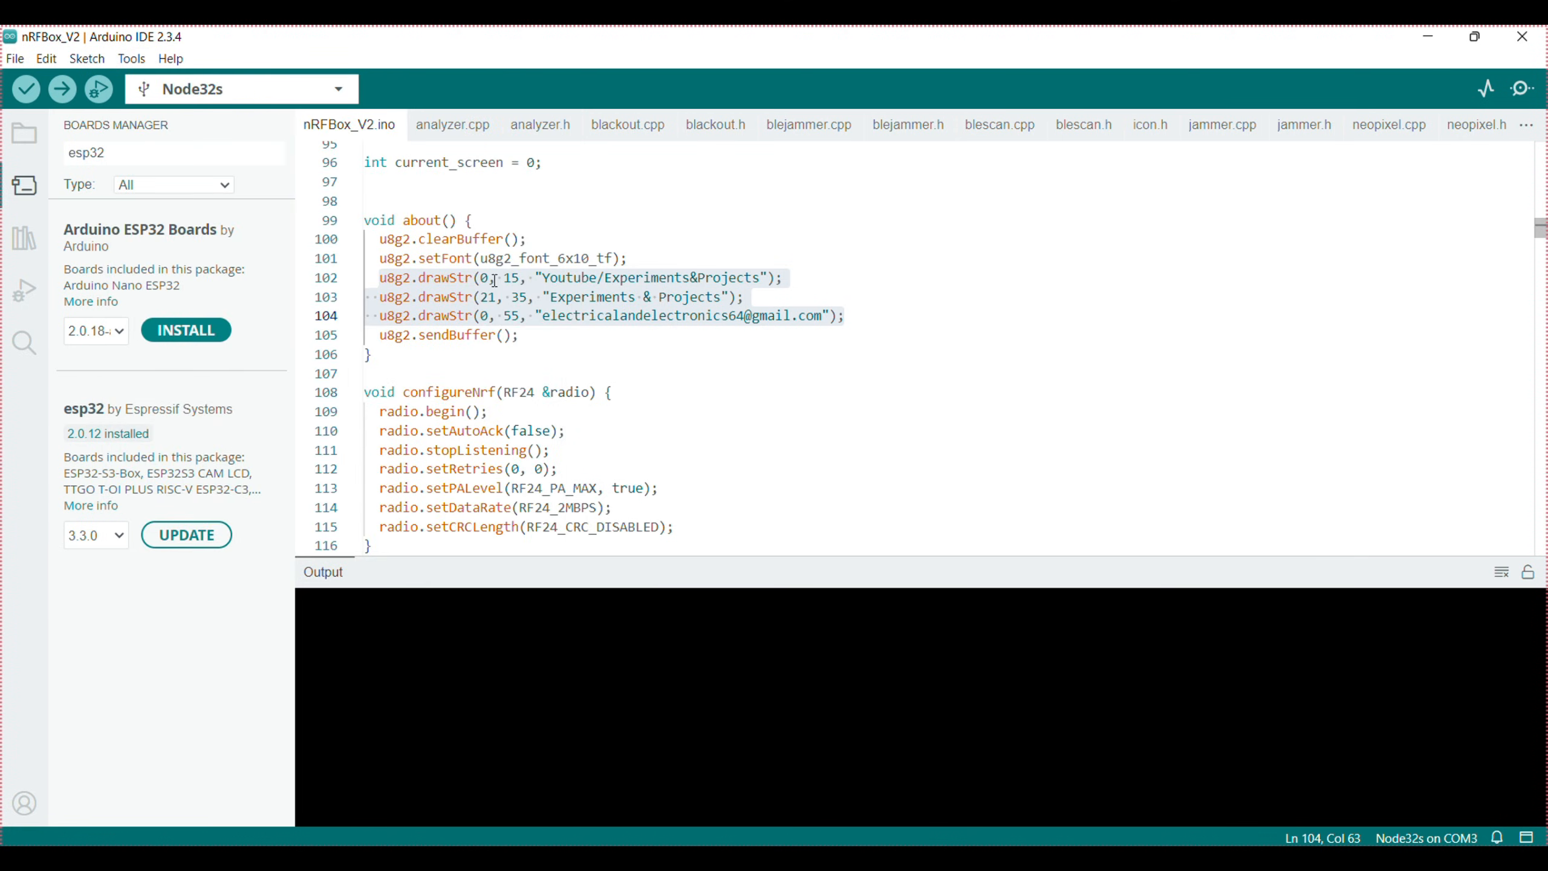
{"action": "left_click", "coordinate": [131, 58]}
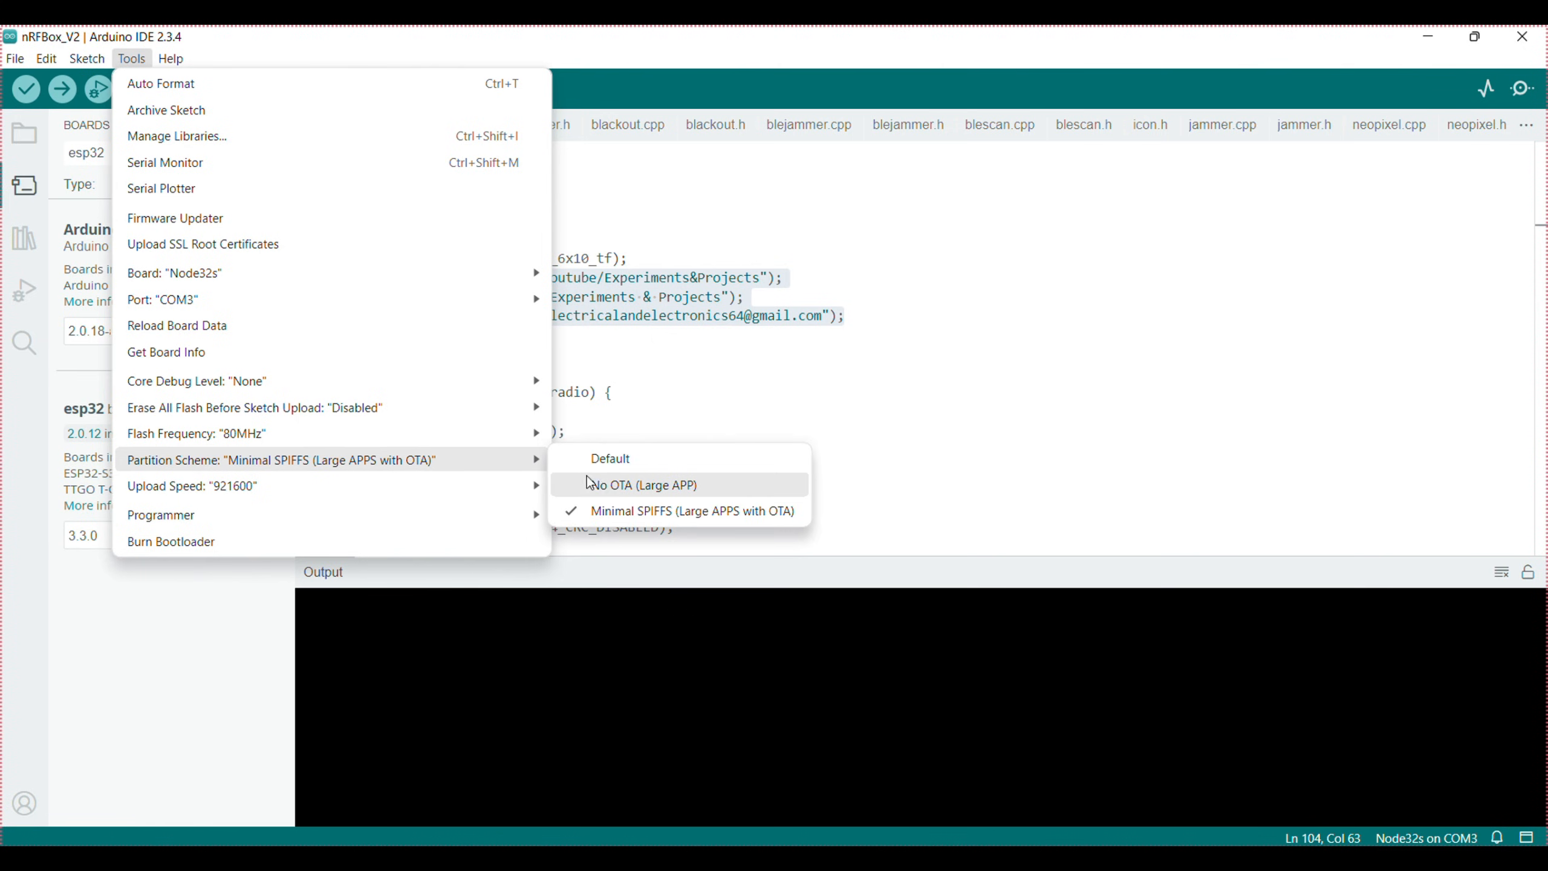
{"action": "mouse_move", "coordinate": [723, 511]}
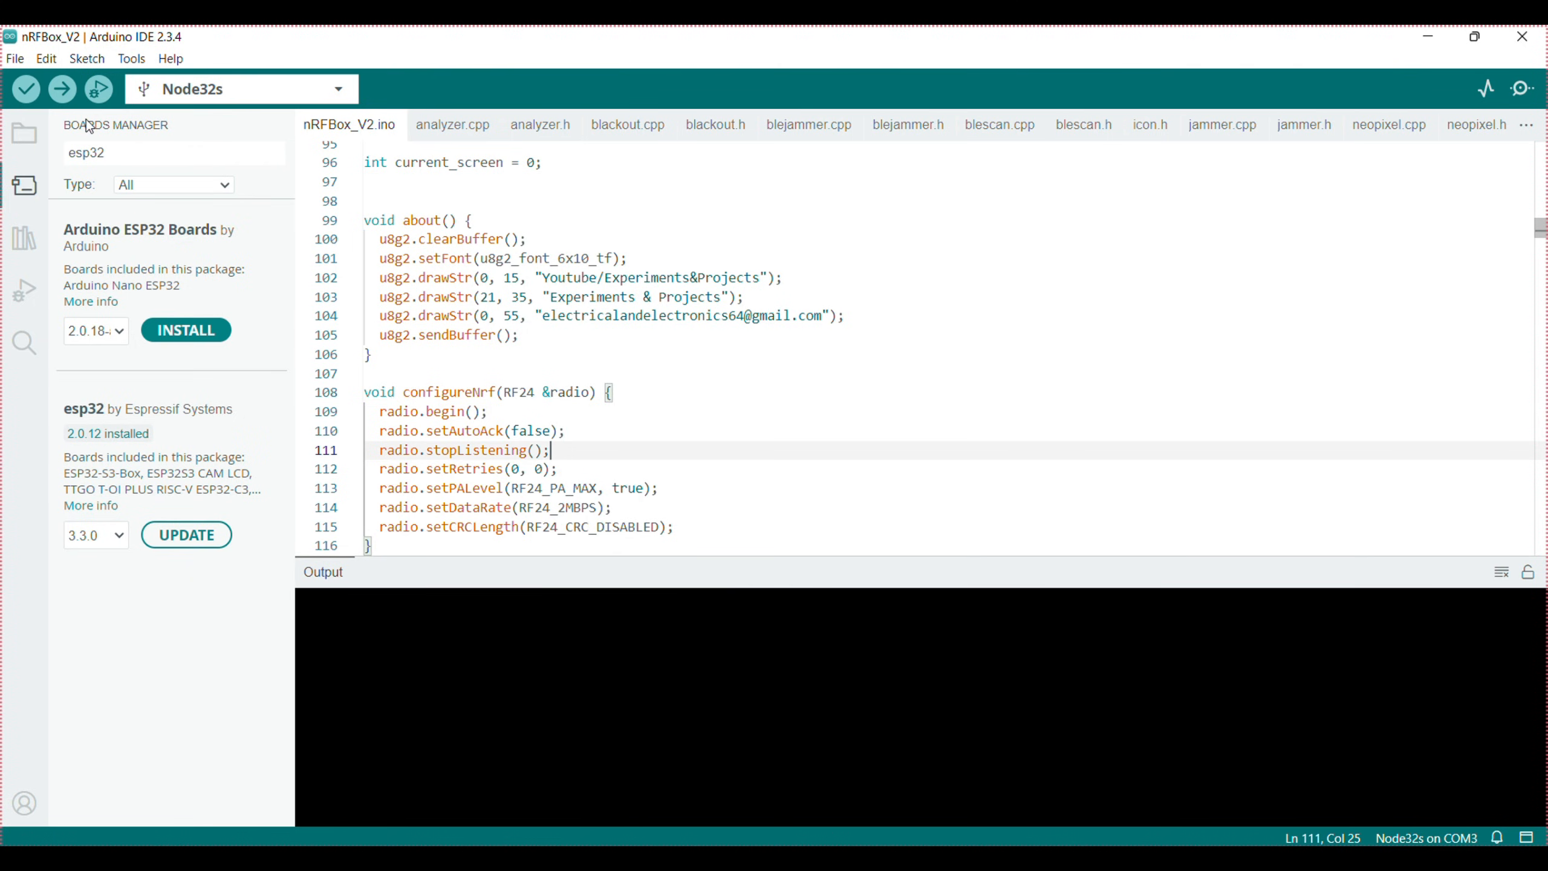
{"action": "left_click", "coordinate": [62, 88]}
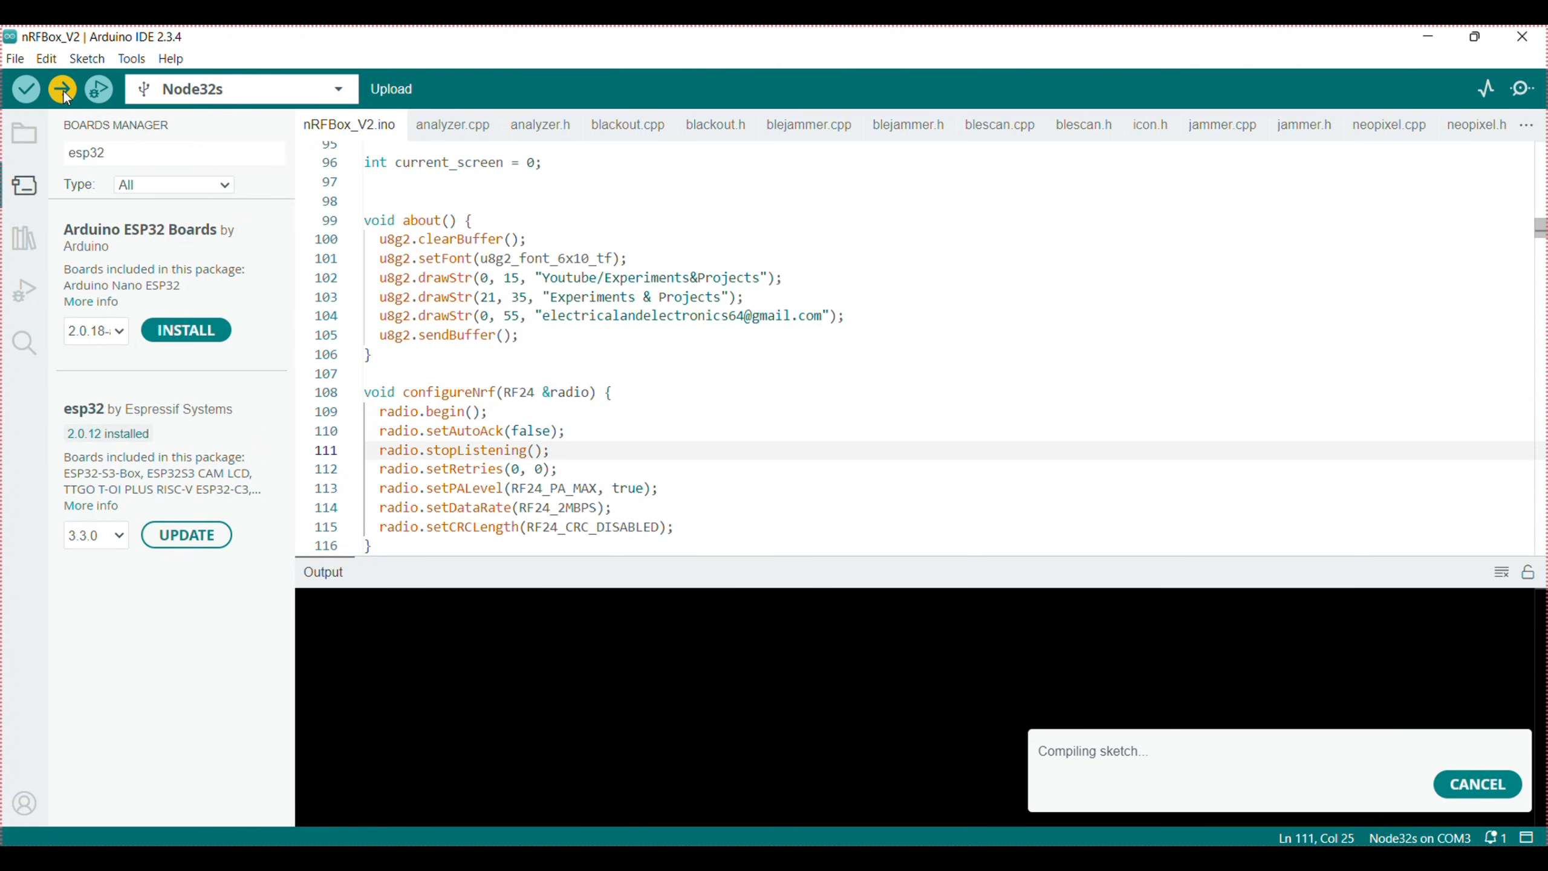